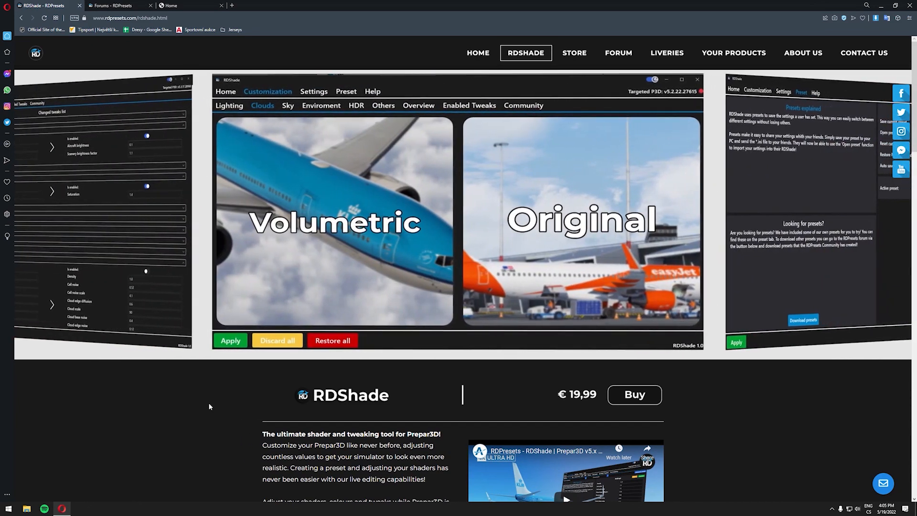
Leave the RDShade product page and select the RDShade shortcut on the desktop
scroll(down, 3)
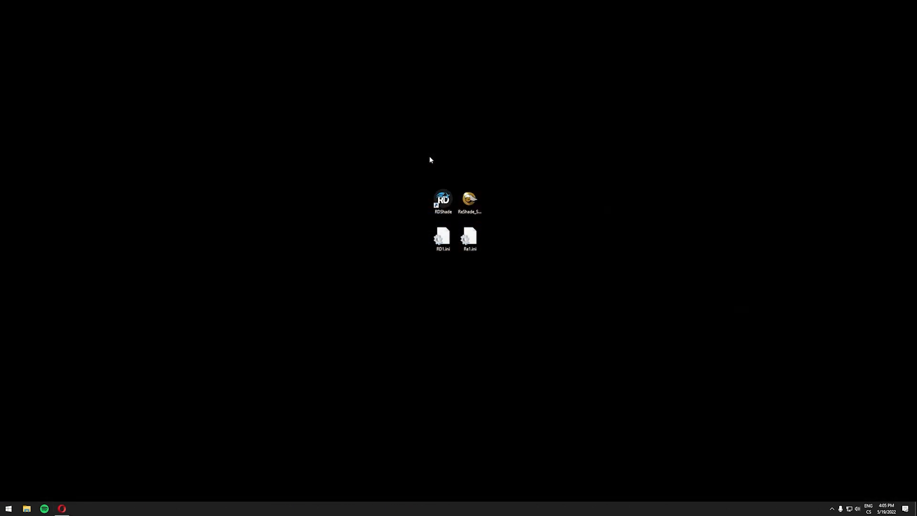
click(443, 201)
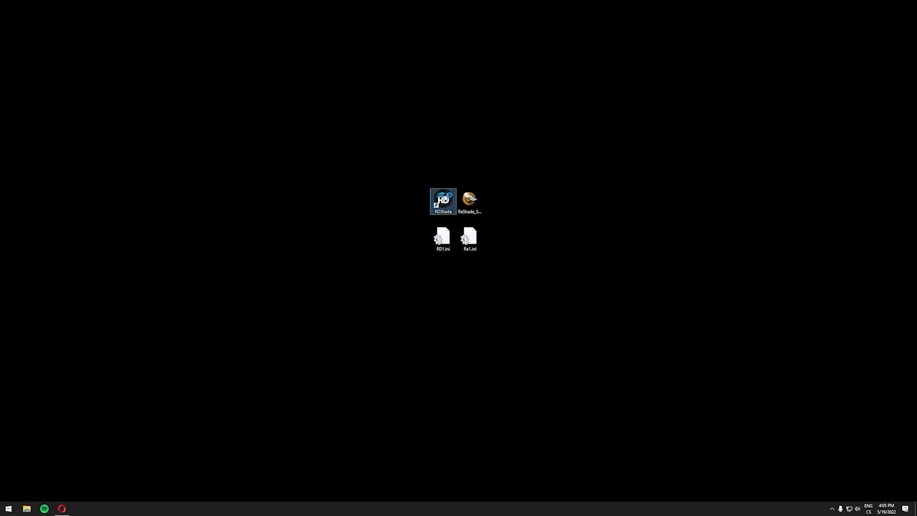
Launch RDShade and show its Settings page with the Prepar3D location and preset folder
double_click(442, 201)
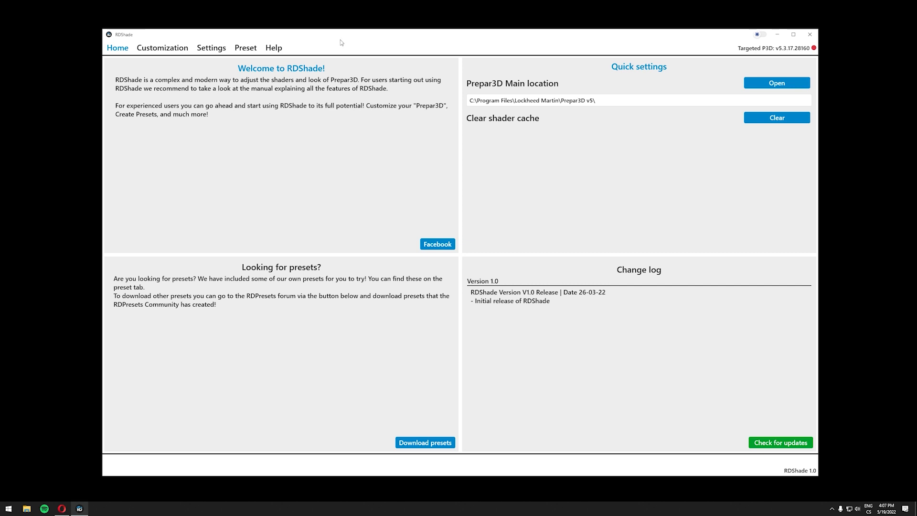
mouse_move(212, 48)
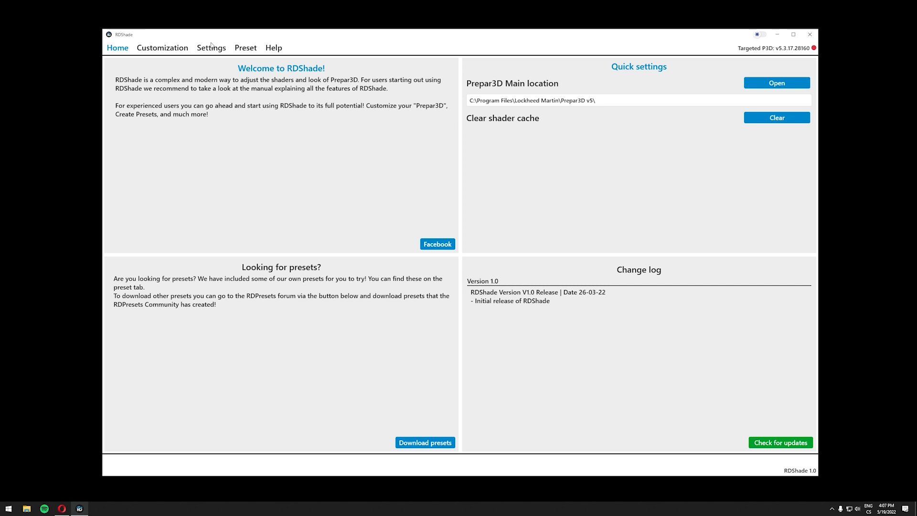
click(211, 48)
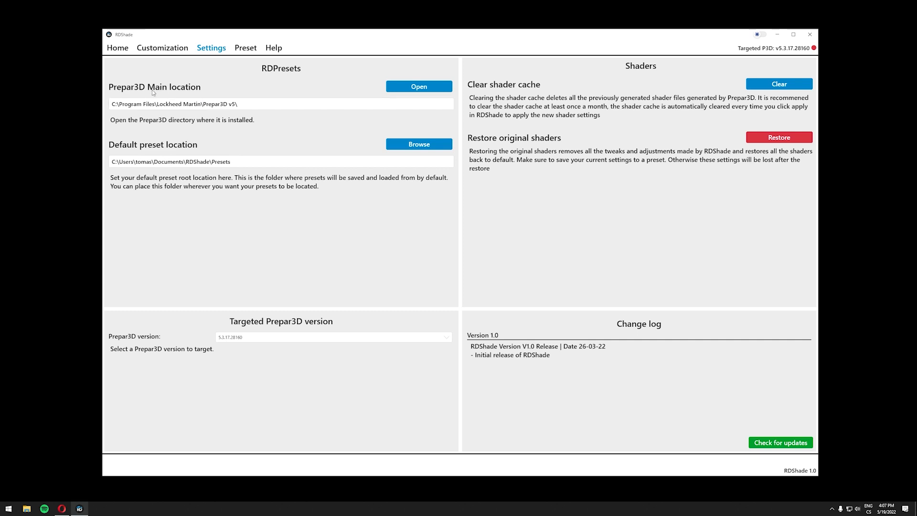
mouse_move(257, 112)
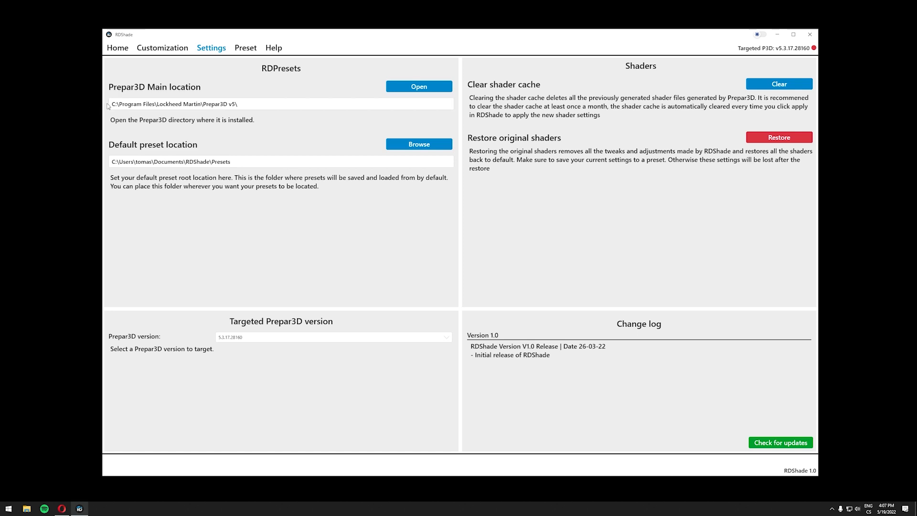
mouse_move(182, 133)
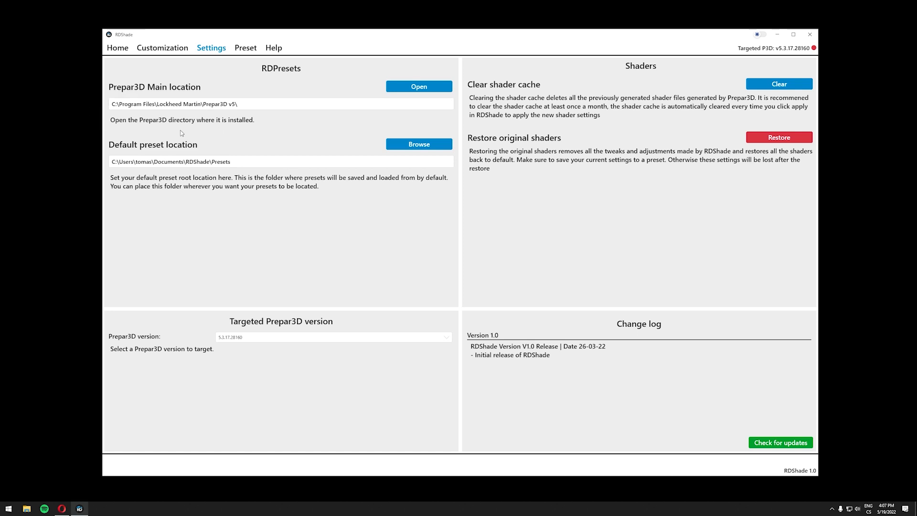
mouse_move(191, 182)
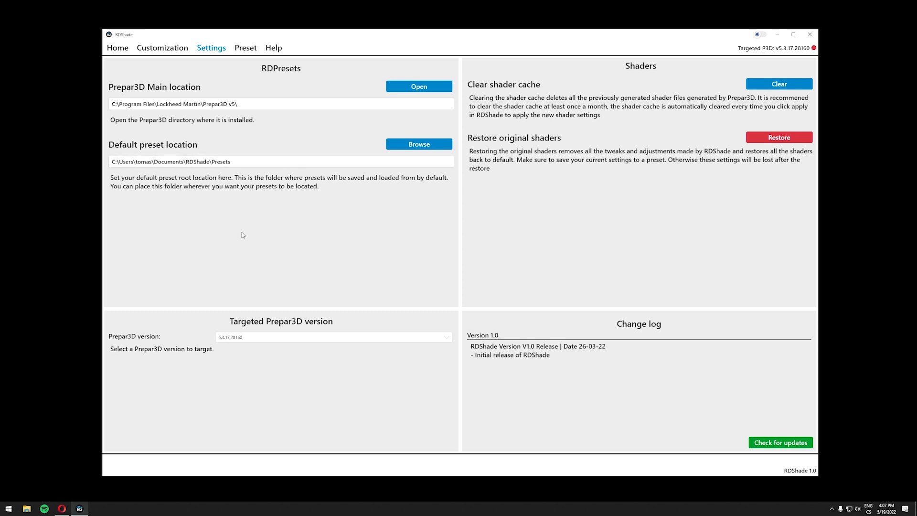
mouse_move(169, 175)
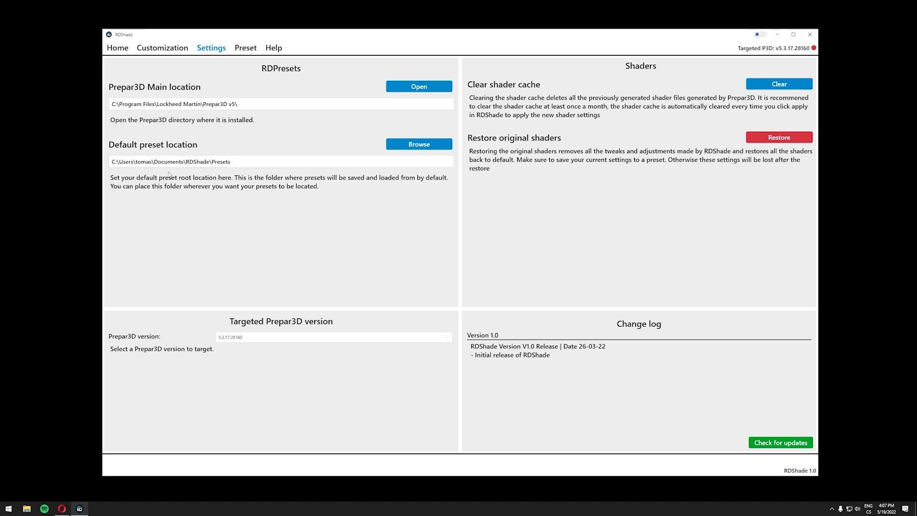
mouse_move(214, 183)
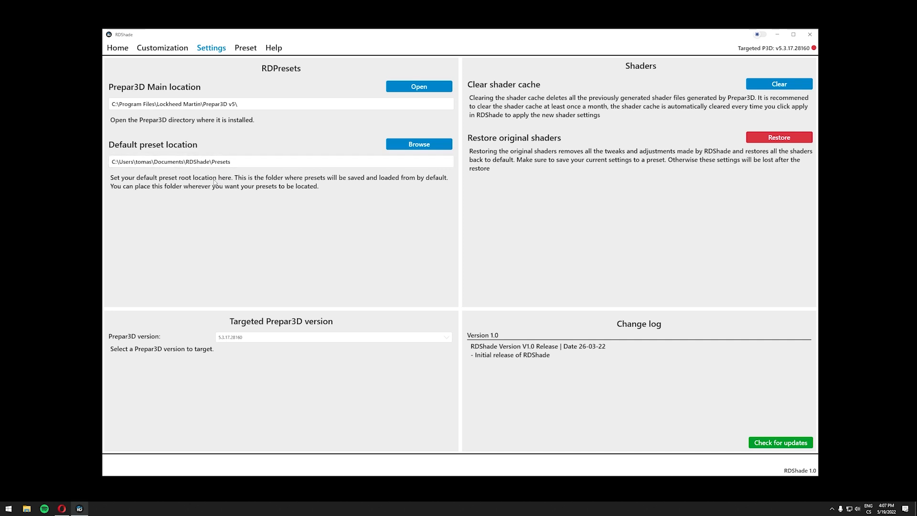
mouse_move(270, 244)
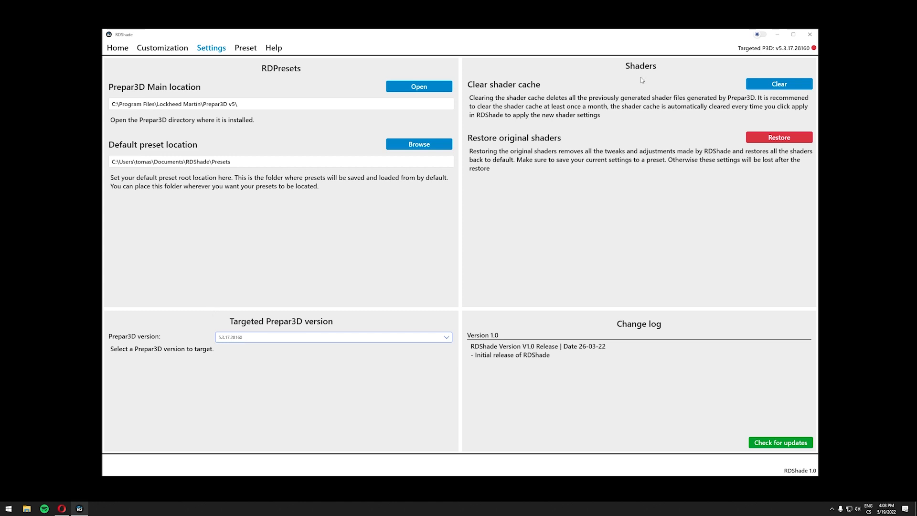
mouse_move(812, 48)
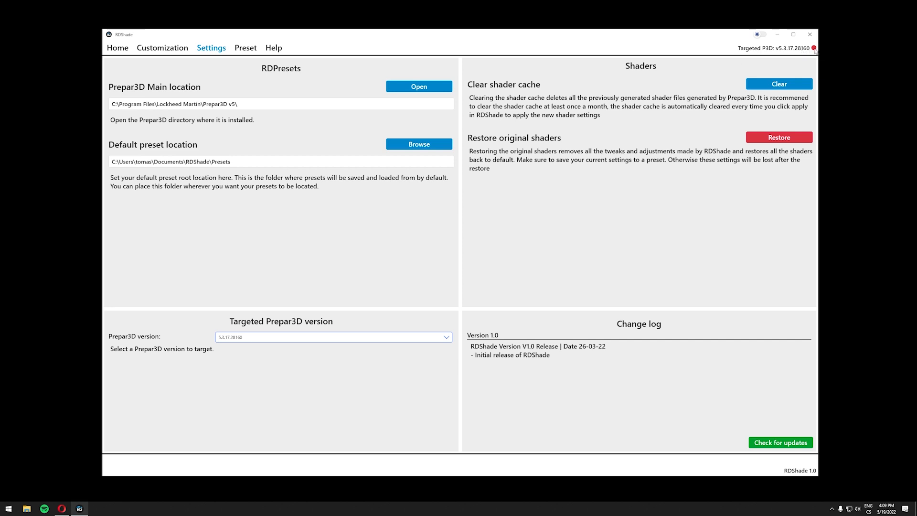
Browse the default preset folder into Prepar3D v5.3.17.28160, then return to the desktop's RD1.ini
click(419, 144)
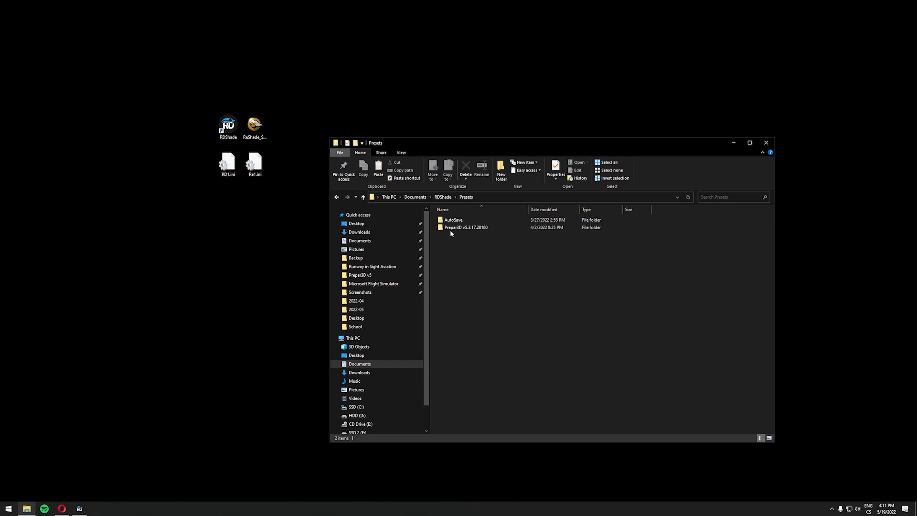
mouse_move(466, 227)
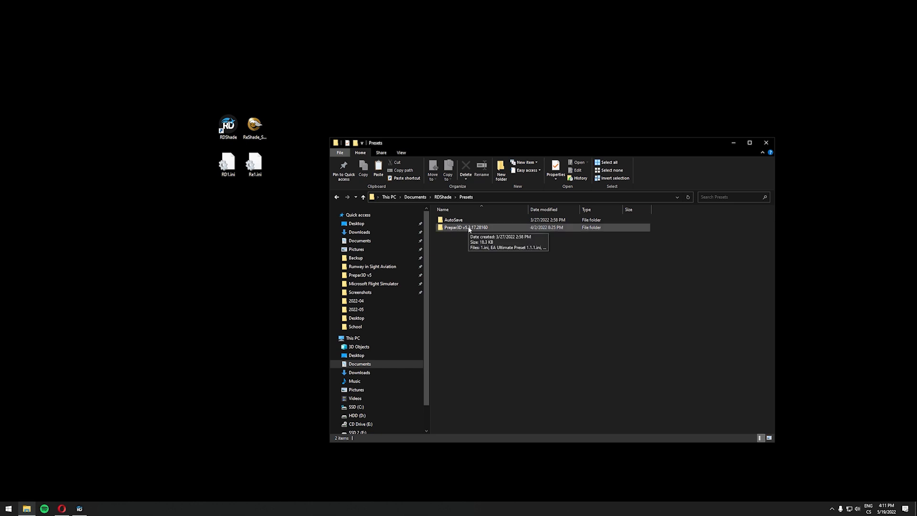
mouse_move(465, 228)
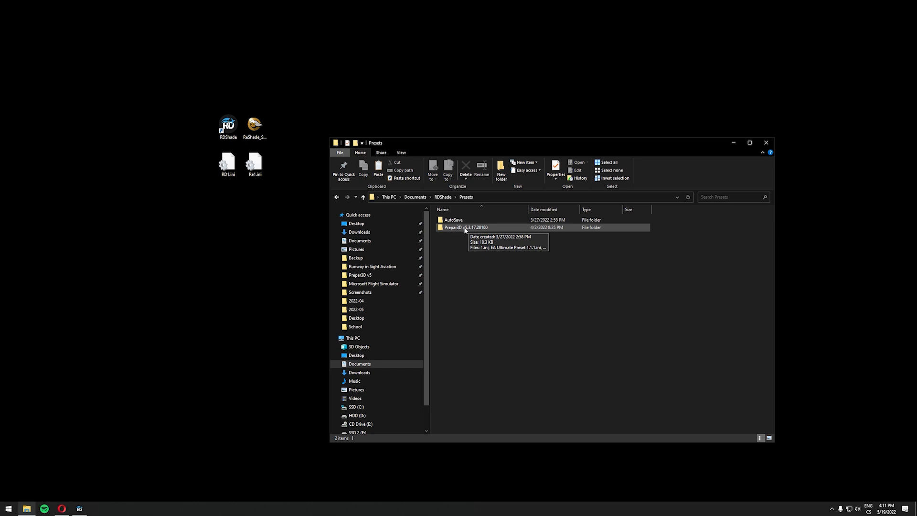
click(466, 227)
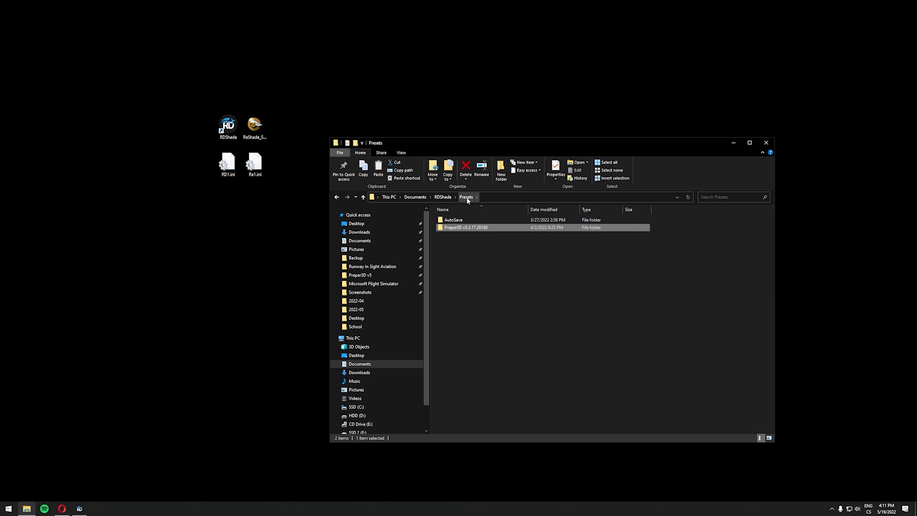
mouse_move(211, 160)
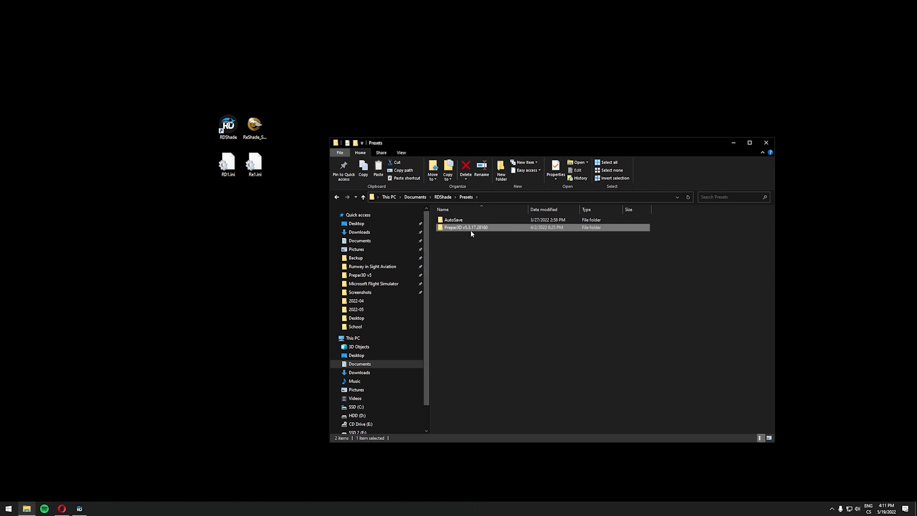
double_click(466, 227)
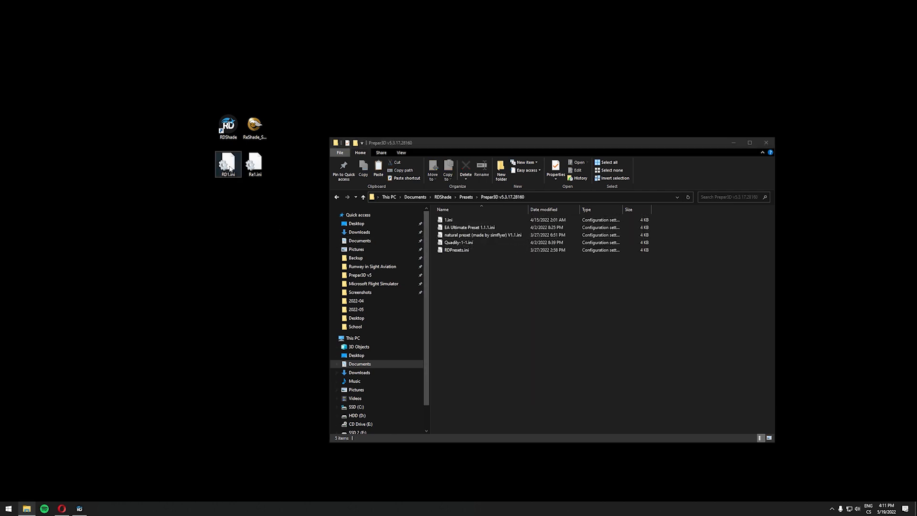
click(228, 163)
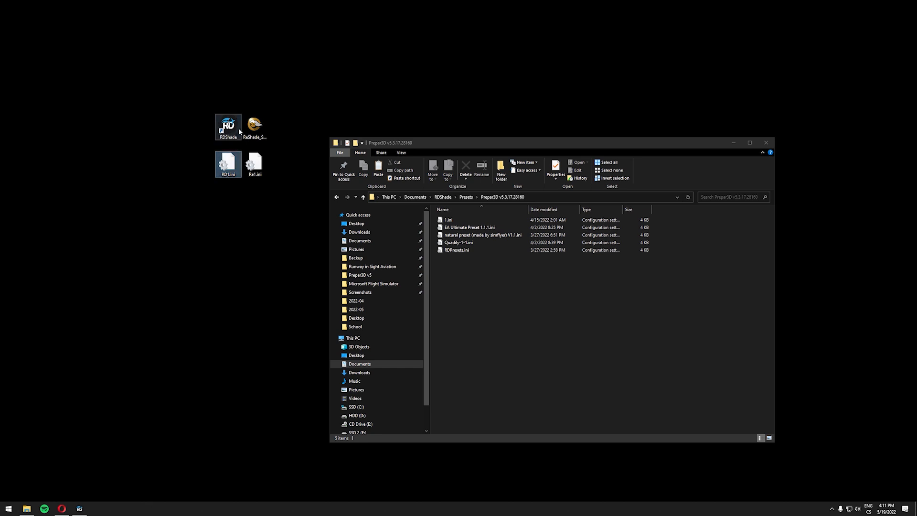
click(227, 163)
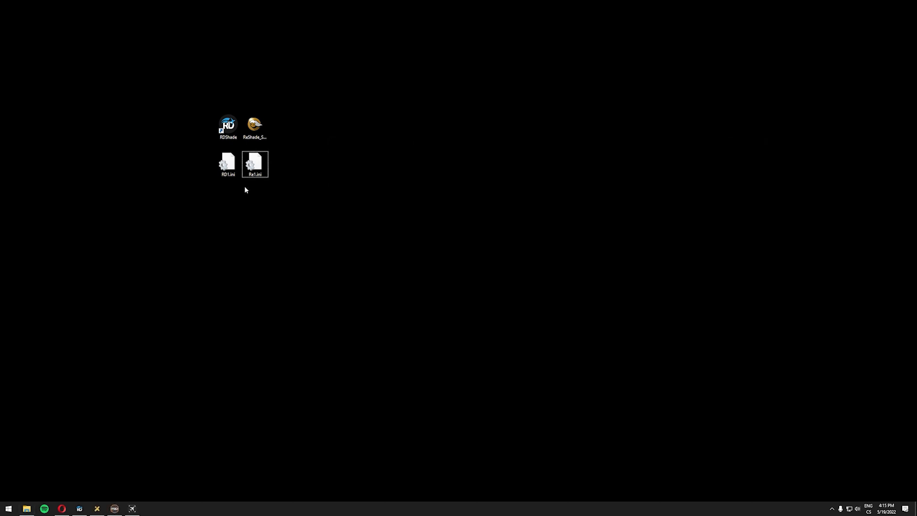
From RDShade's preset management page, choose RD1.ini in the Prepar3D v5.3.17.28160 presets folder
click(255, 164)
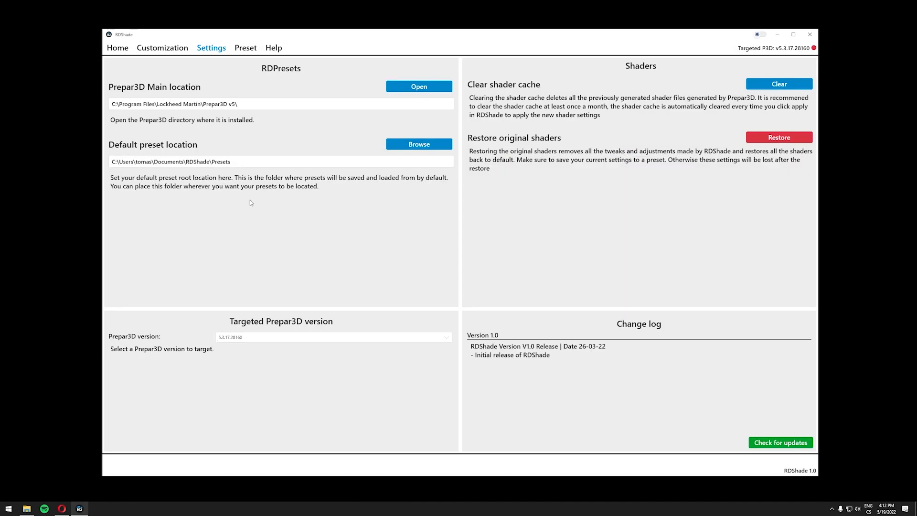
click(245, 47)
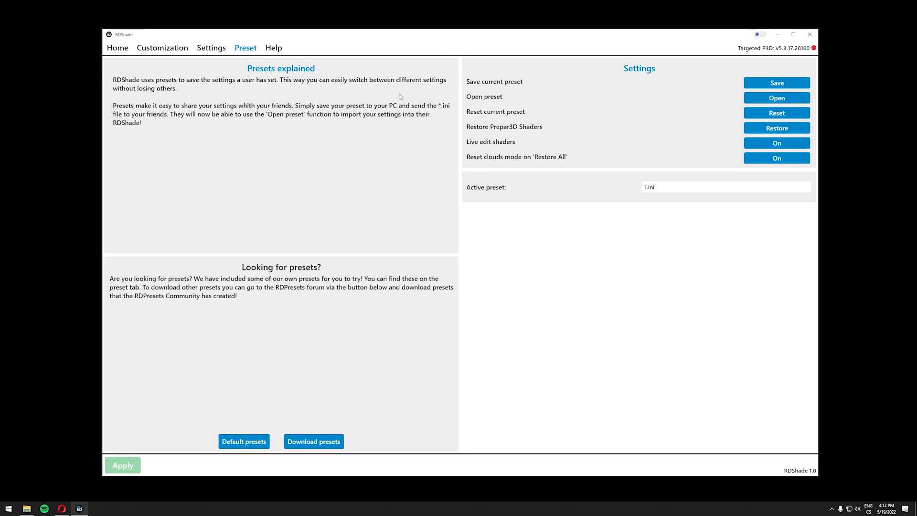
mouse_move(540, 103)
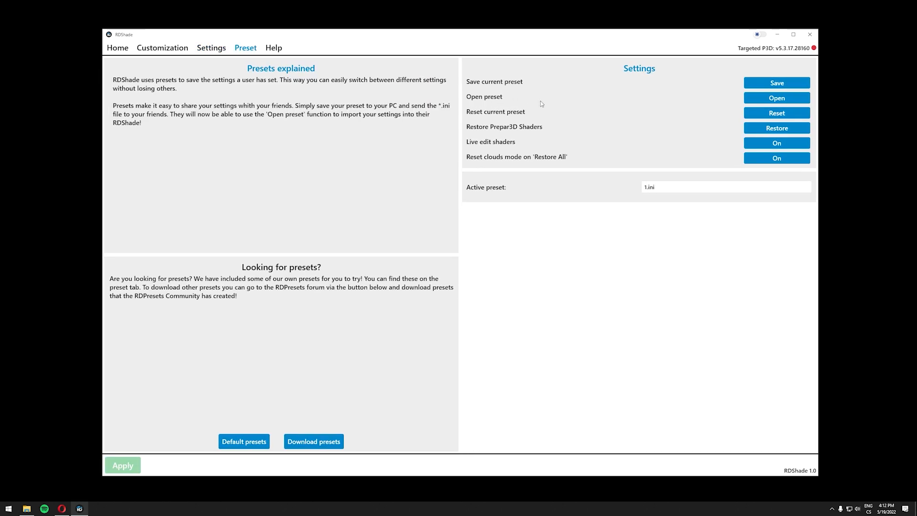
mouse_move(639, 100)
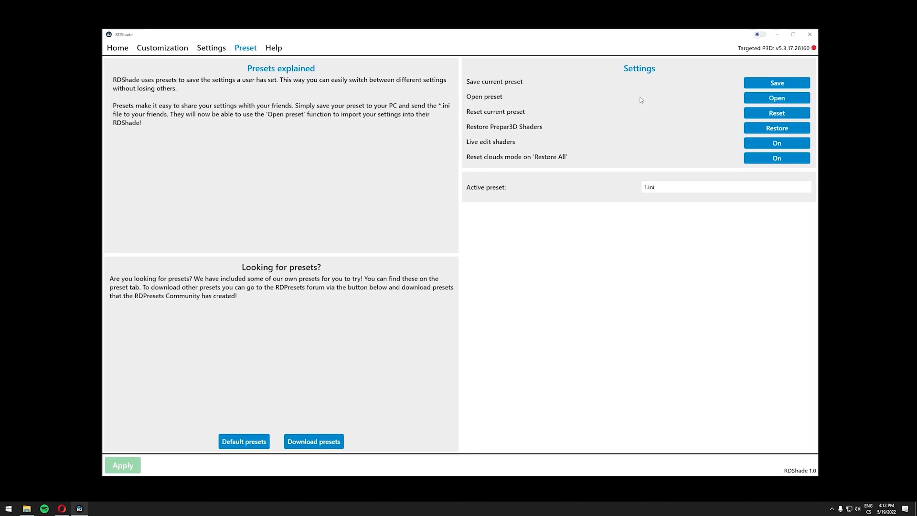
click(776, 97)
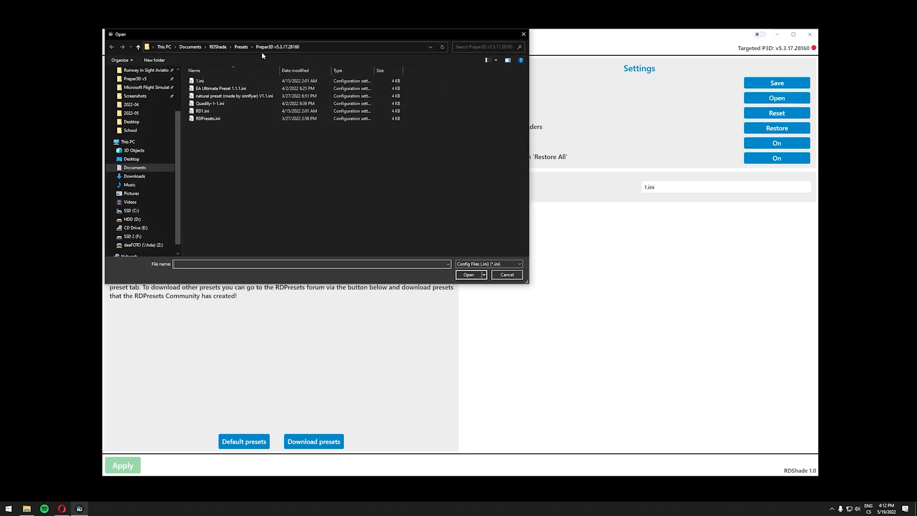
mouse_move(292, 54)
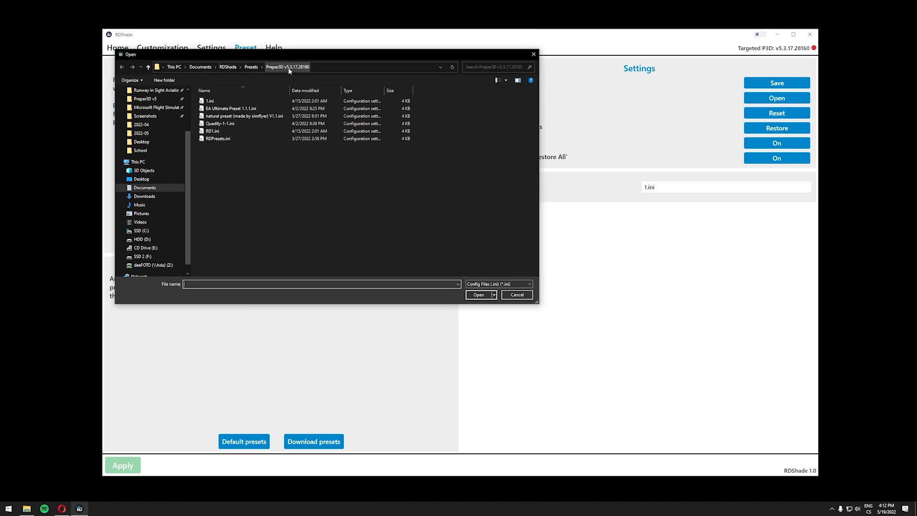
click(214, 131)
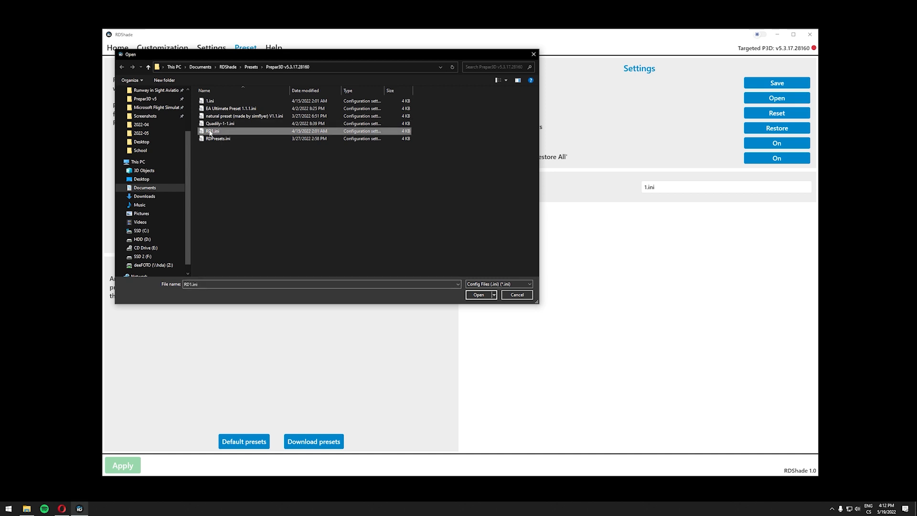
mouse_move(221, 131)
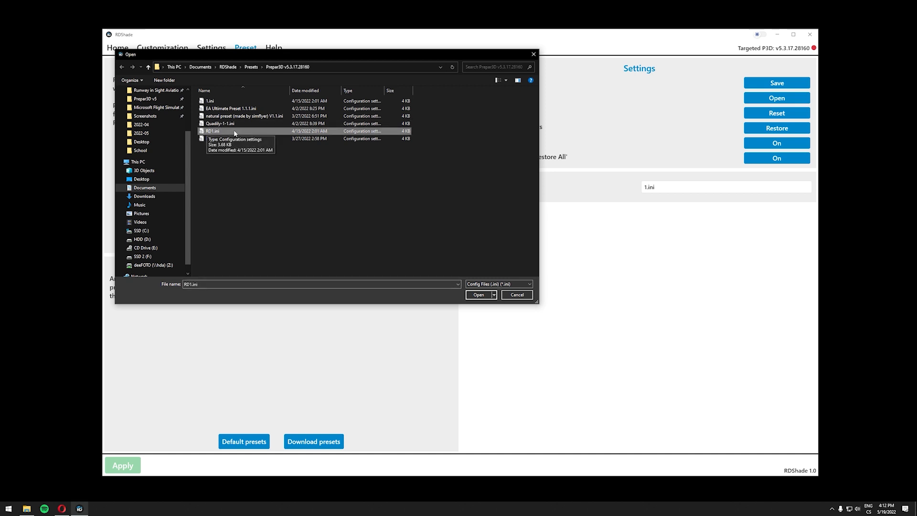
mouse_move(462, 289)
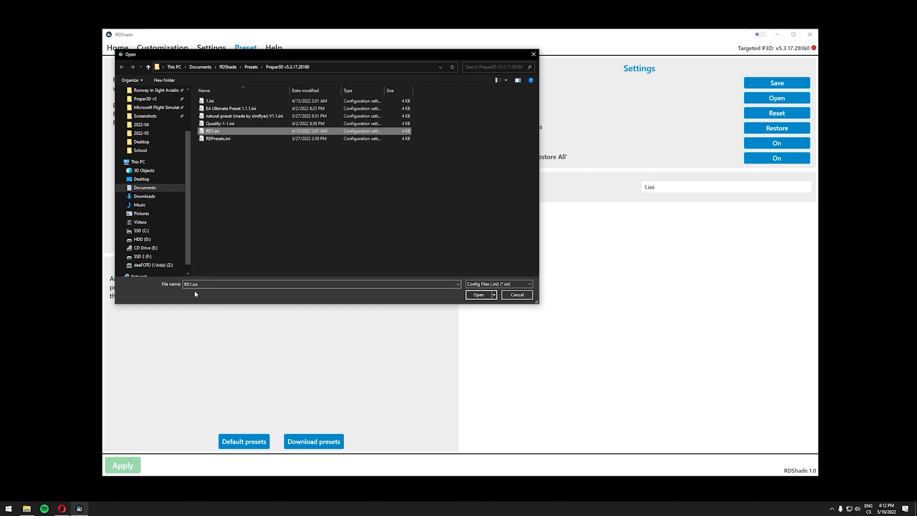
mouse_move(294, 223)
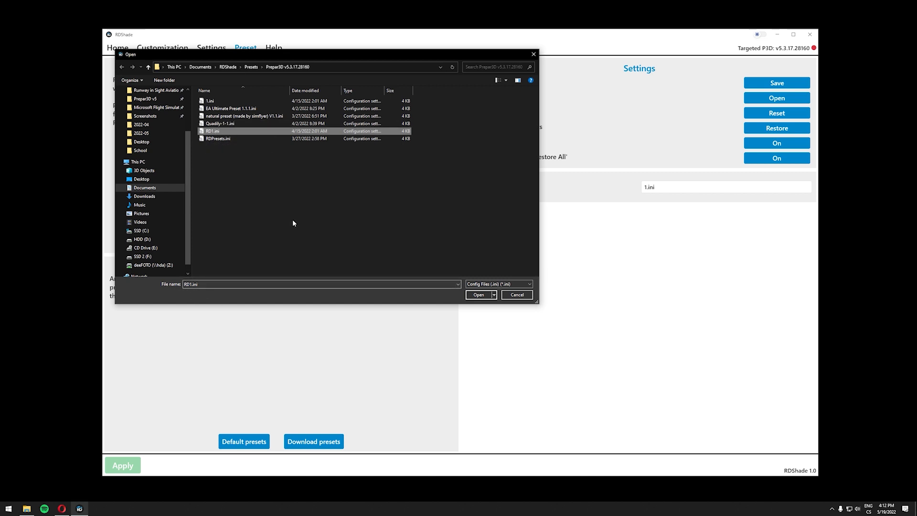
Load RD1.ini, agree to apply its HDR settings, and apply the preset to the simulator
click(477, 294)
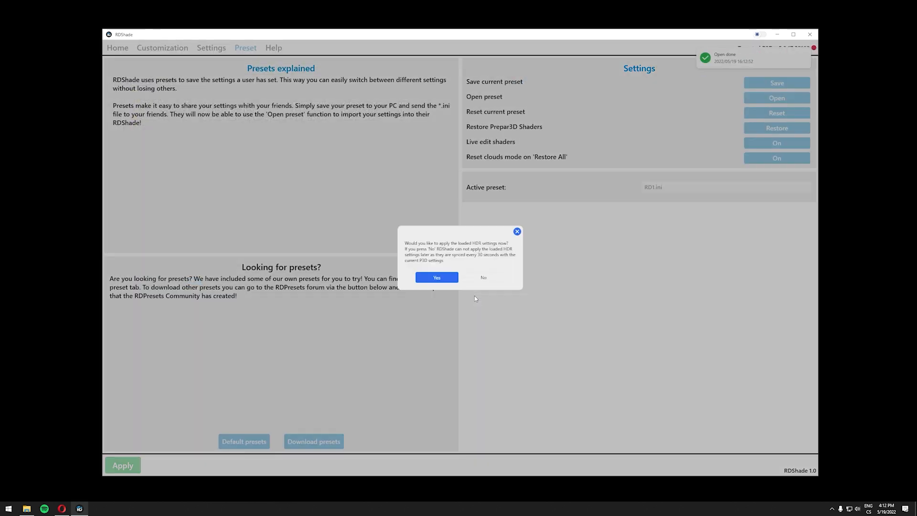
mouse_move(538, 237)
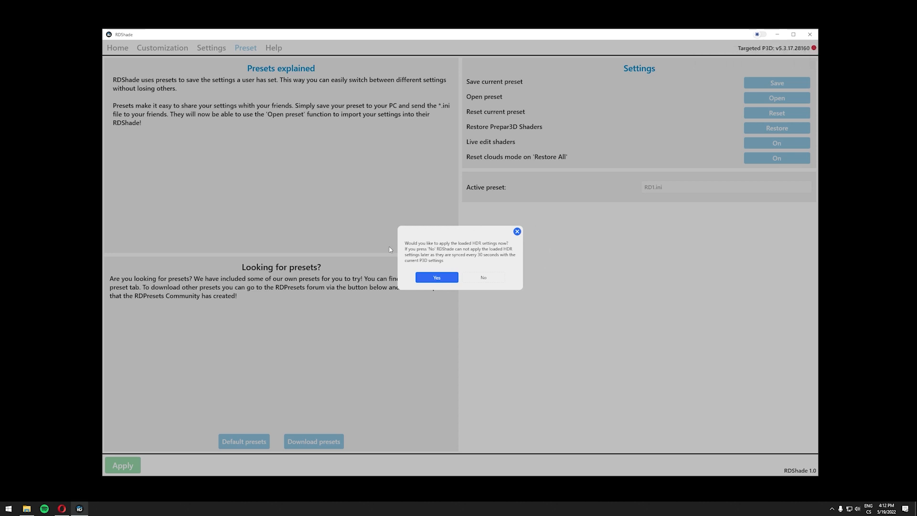
mouse_move(484, 247)
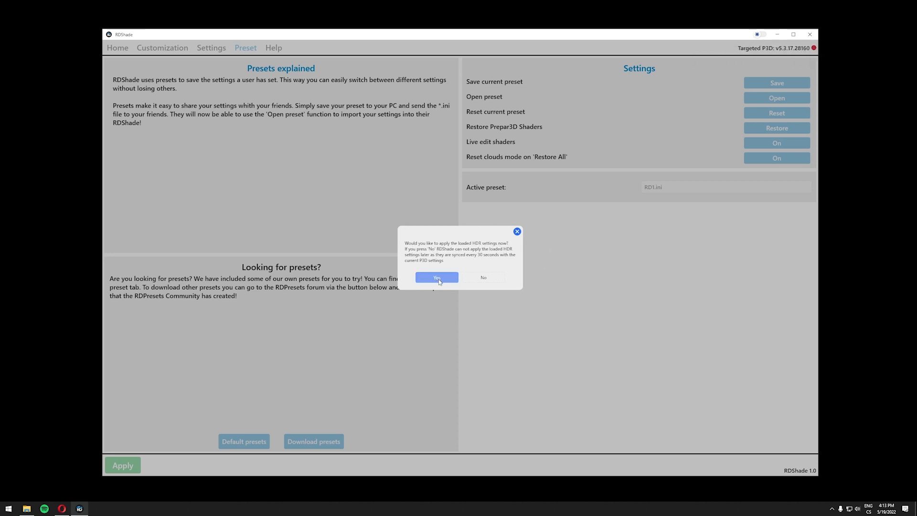
click(436, 277)
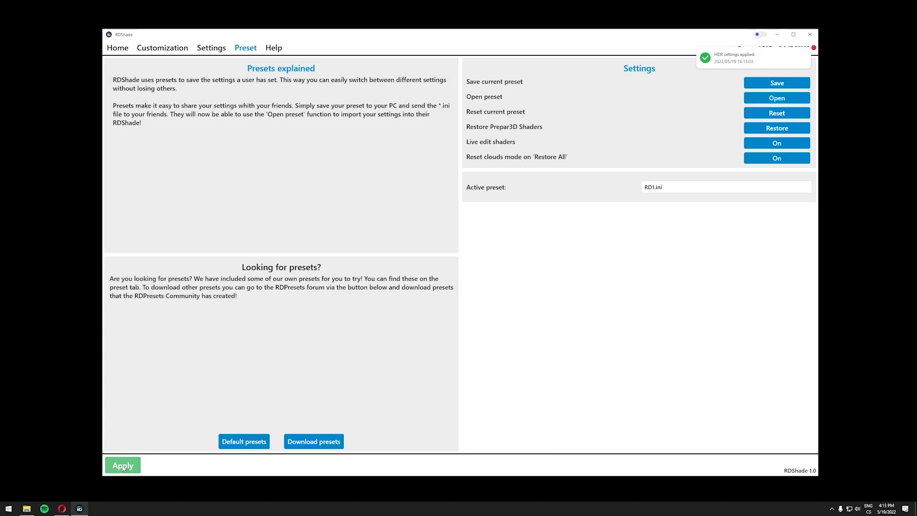
click(122, 464)
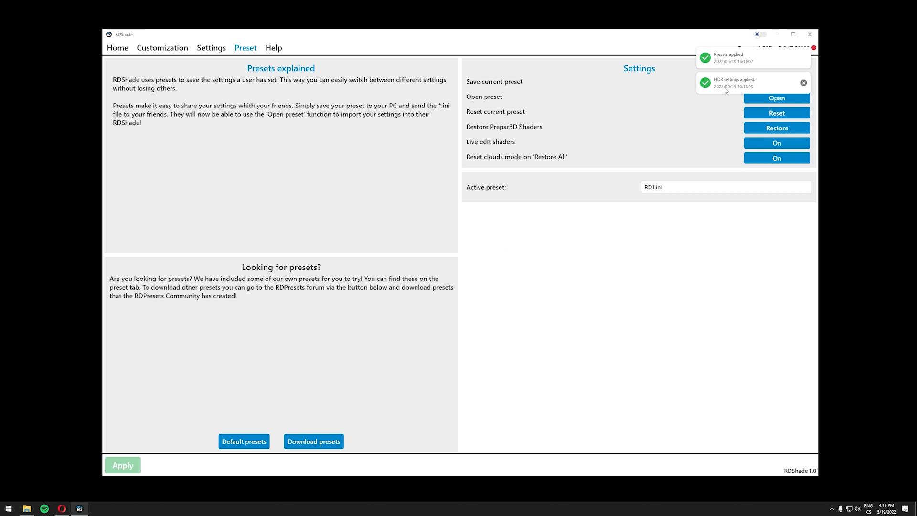
mouse_move(721, 90)
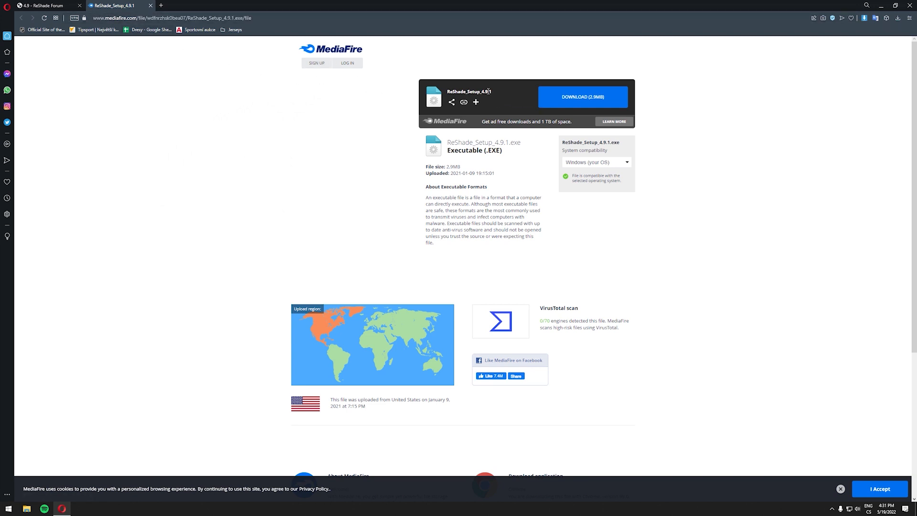
mouse_move(474, 90)
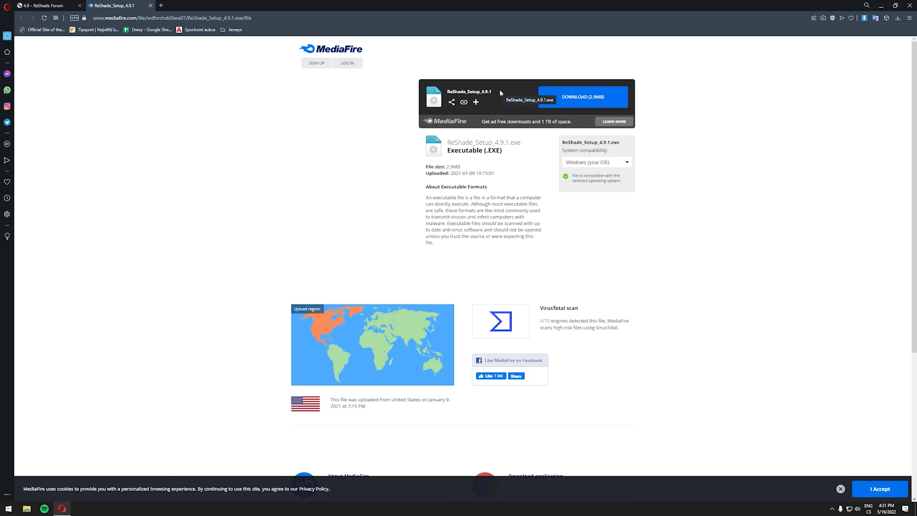
mouse_move(502, 100)
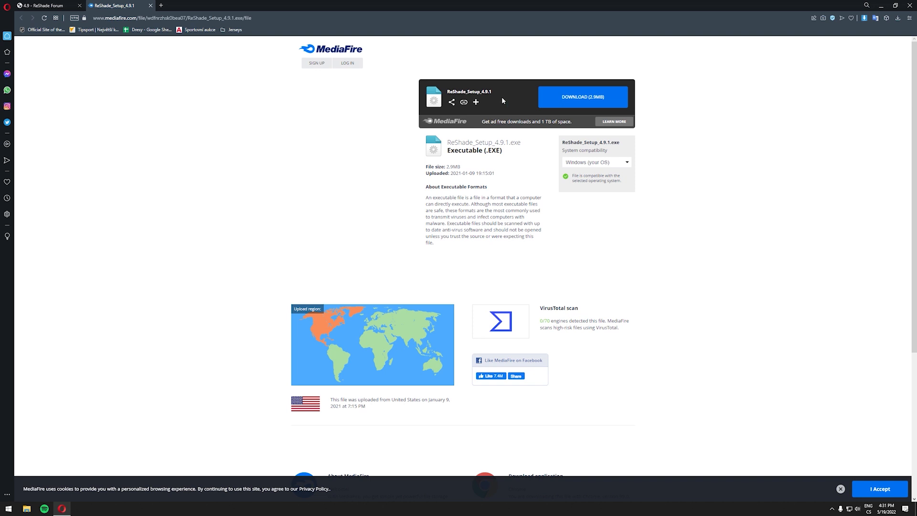
mouse_move(198, 26)
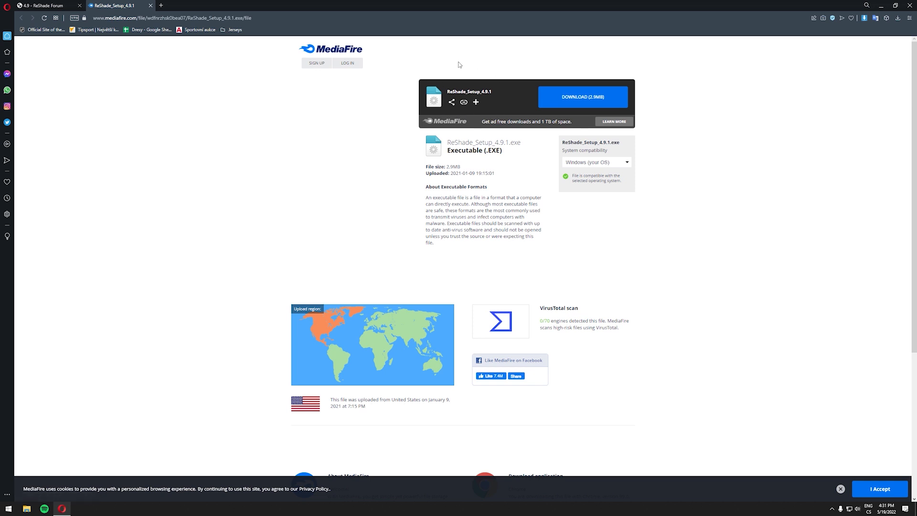
mouse_move(855, 20)
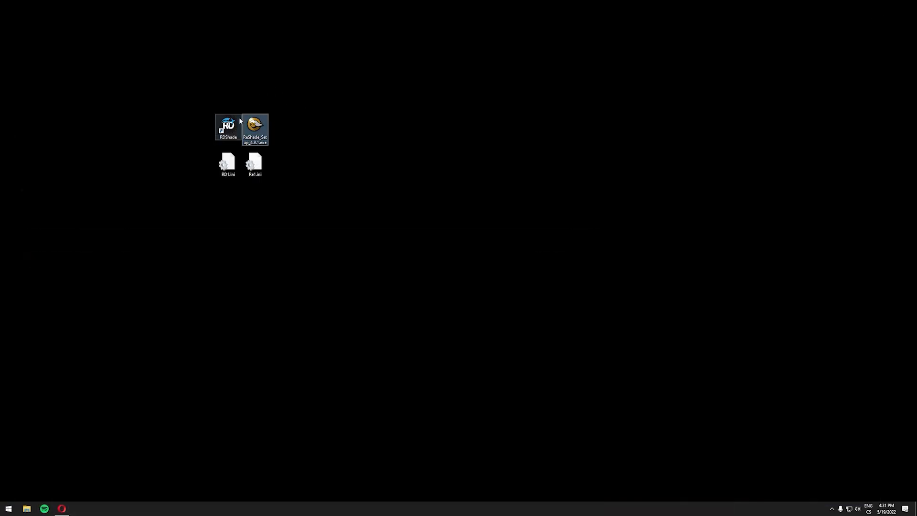
Run ReShade_Setup_4.9.1.exe and browse to Prepar3D.exe as the target application
click(255, 126)
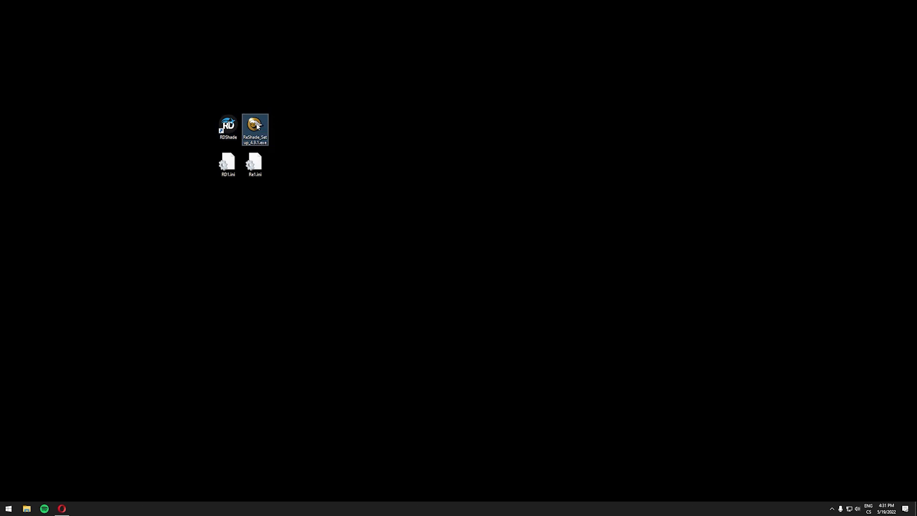
double_click(254, 126)
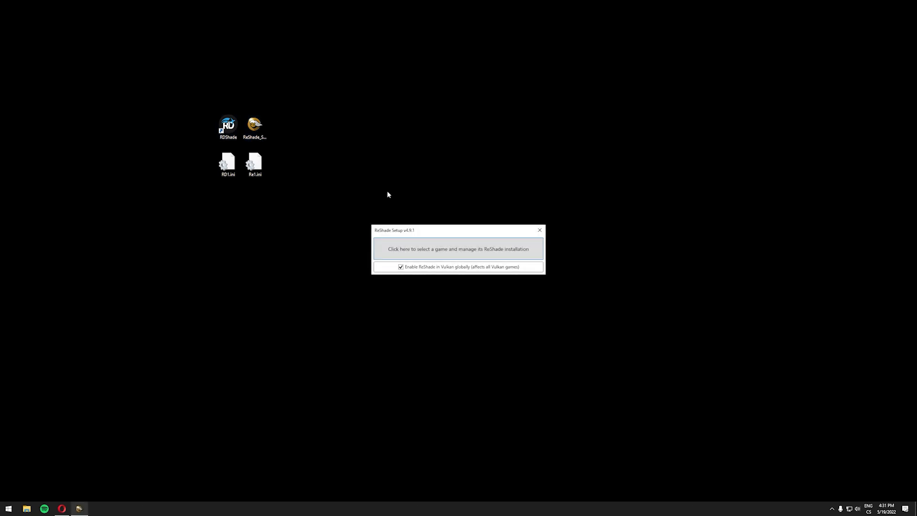
mouse_move(458, 248)
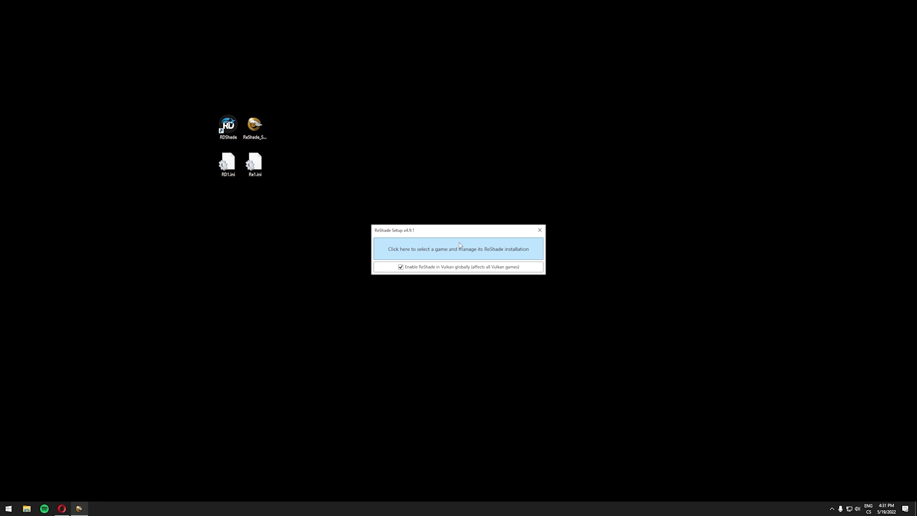
click(458, 249)
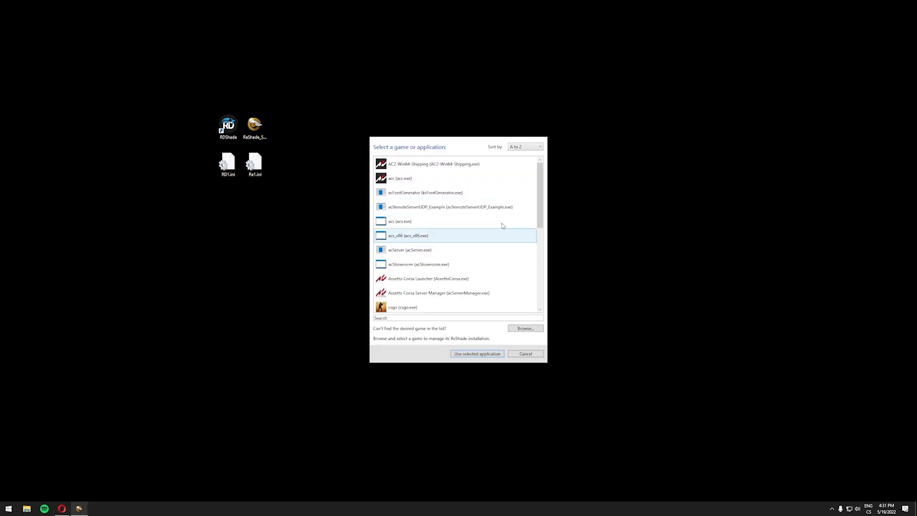
click(524, 328)
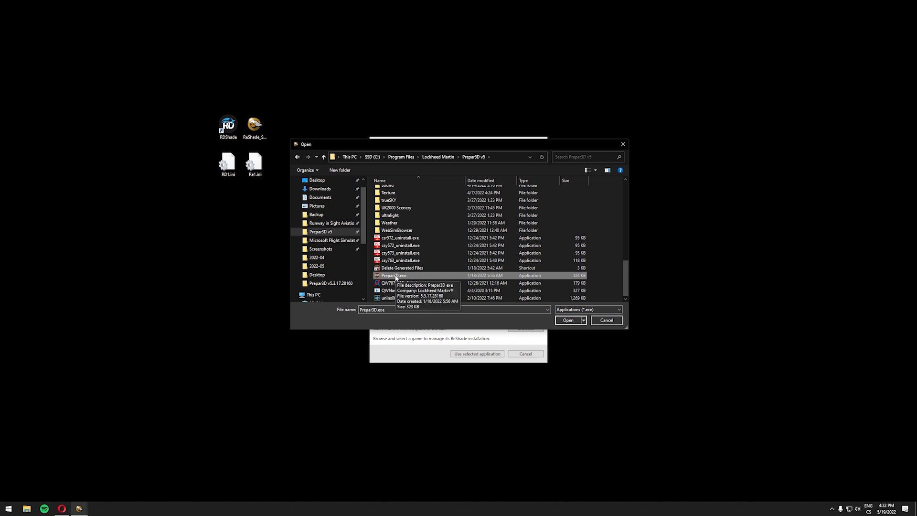
click(567, 320)
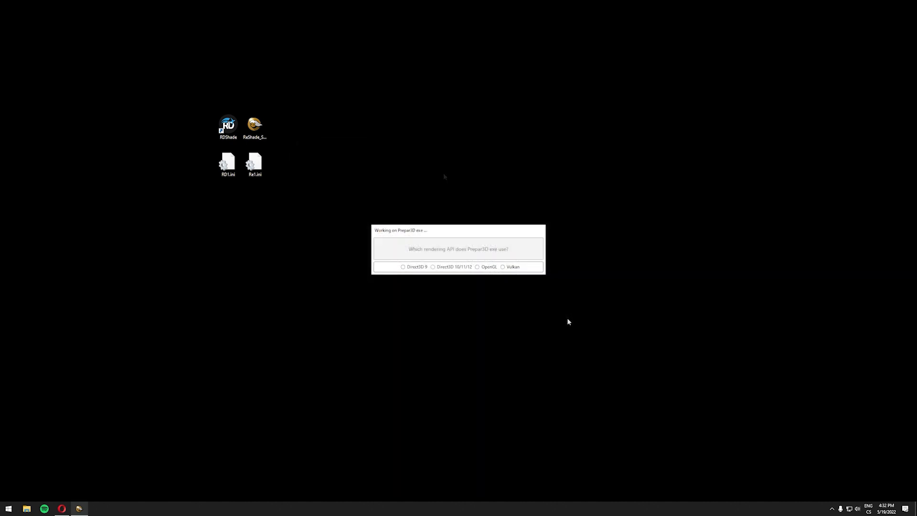
mouse_move(447, 232)
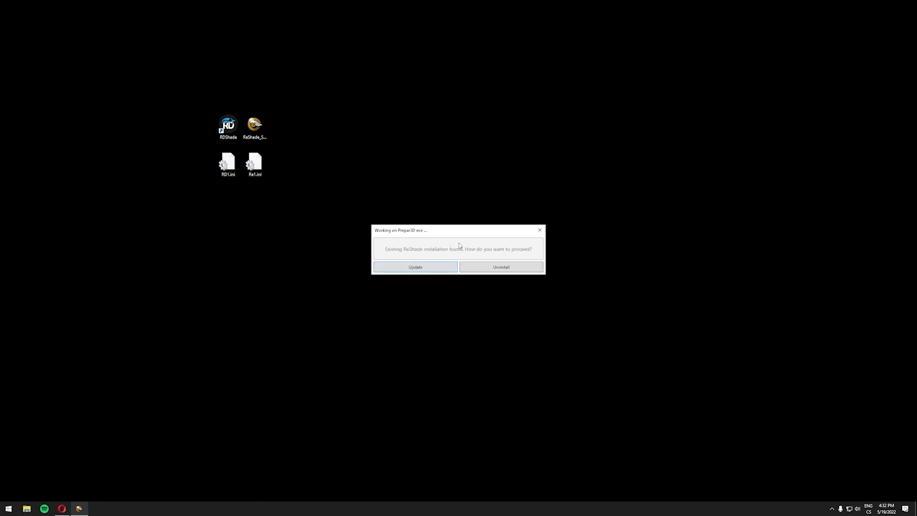
Update the existing Prepar3D ReShade install with all effect packages and close the successful setup
click(254, 127)
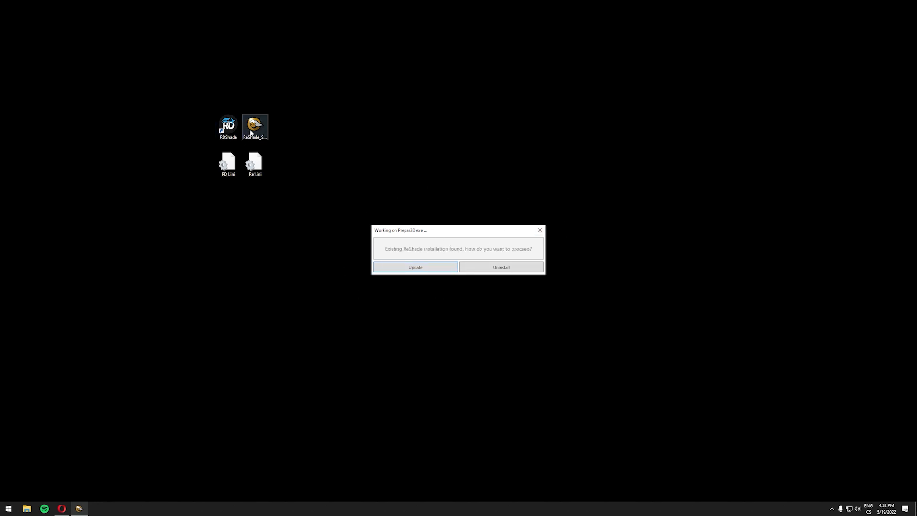
click(415, 267)
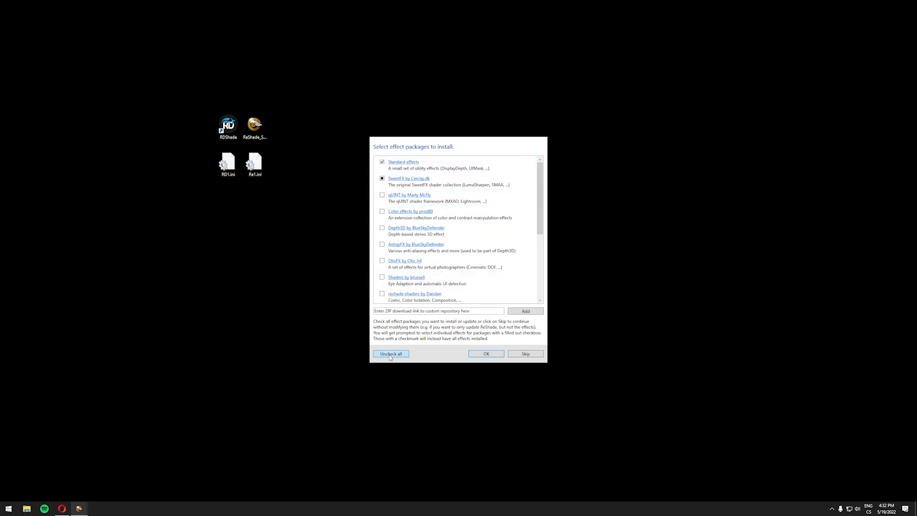
click(391, 353)
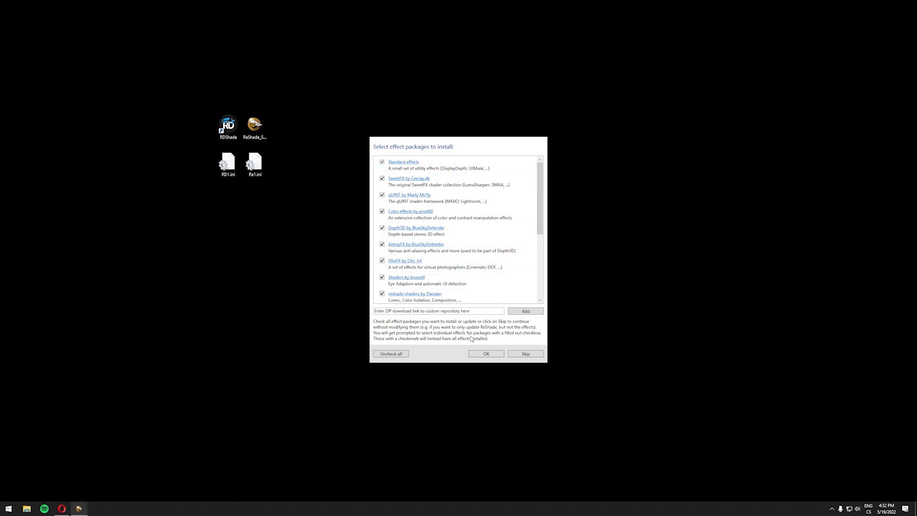
click(486, 353)
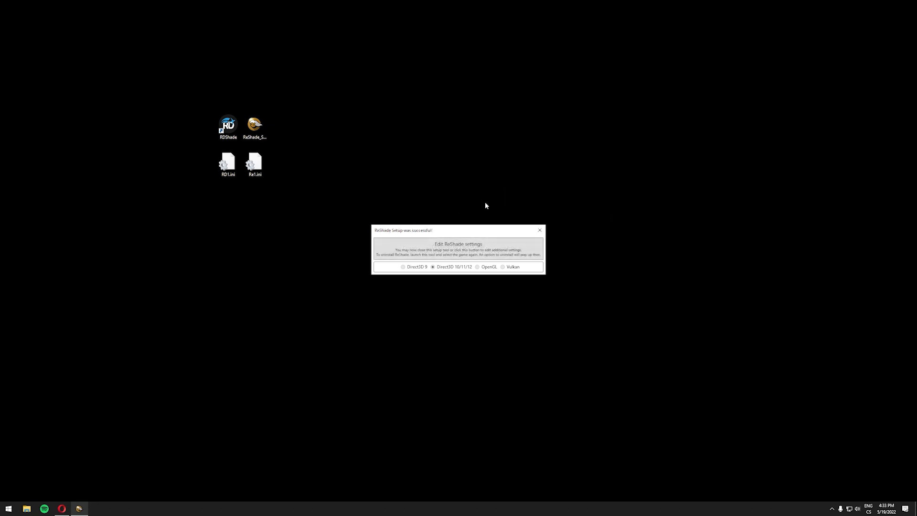
mouse_move(384, 235)
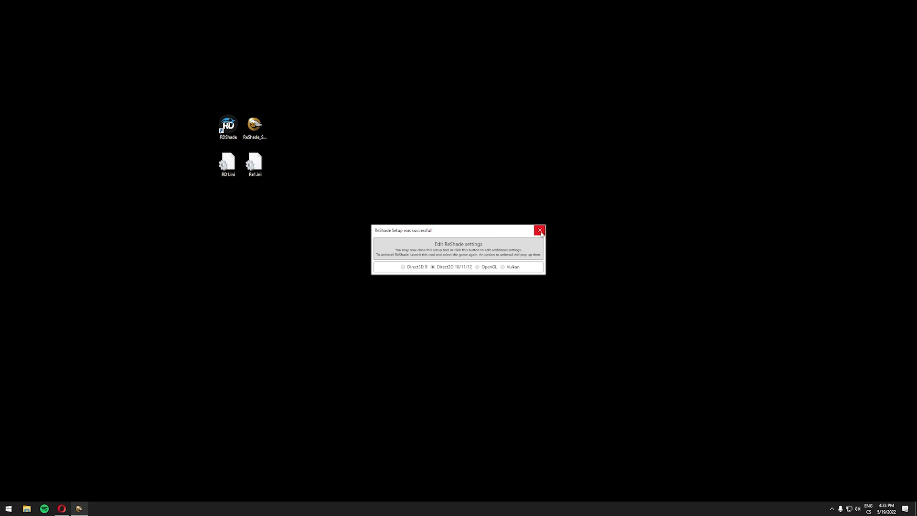
click(539, 230)
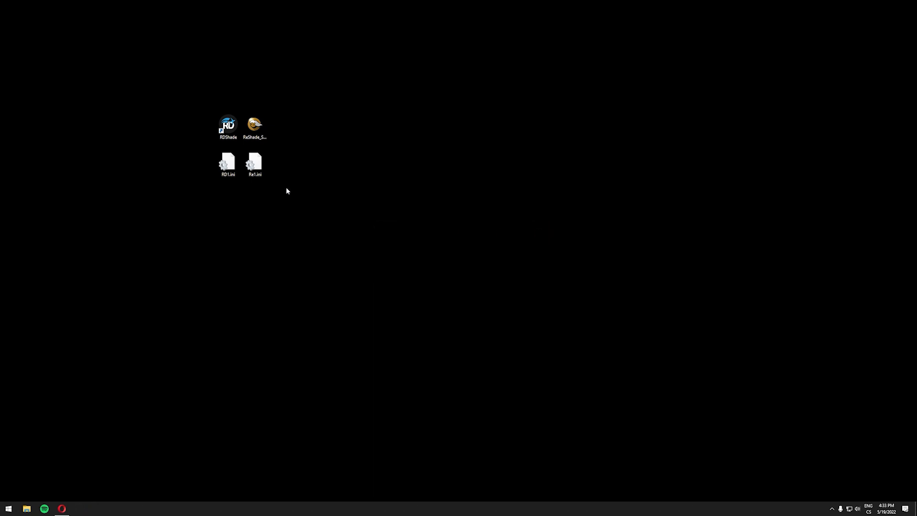
Copy Re1.ini from the desktop into the Prepar3D v5 folder, replacing the existing file
click(255, 163)
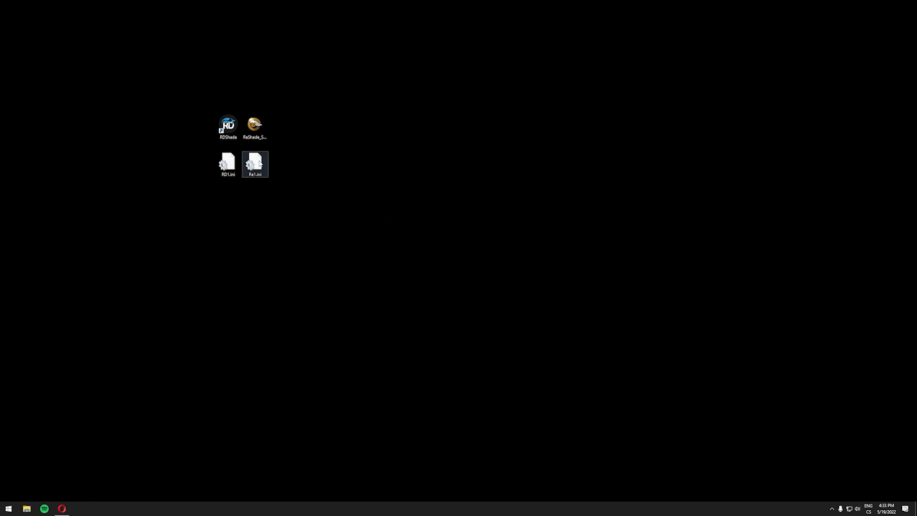
mouse_move(254, 163)
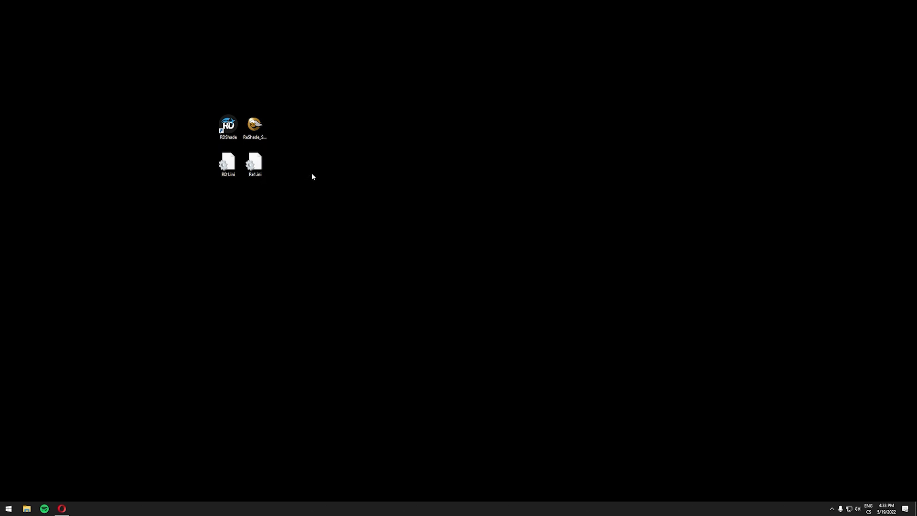
mouse_move(92, 393)
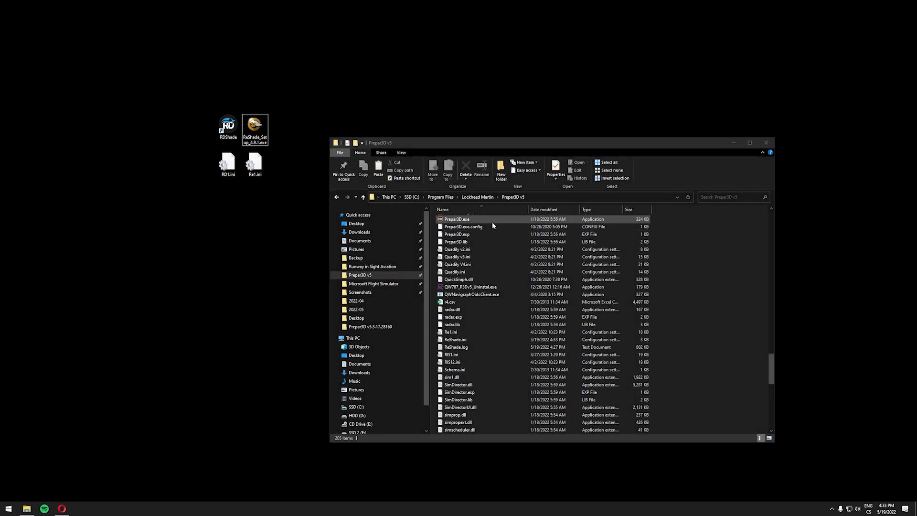
click(255, 163)
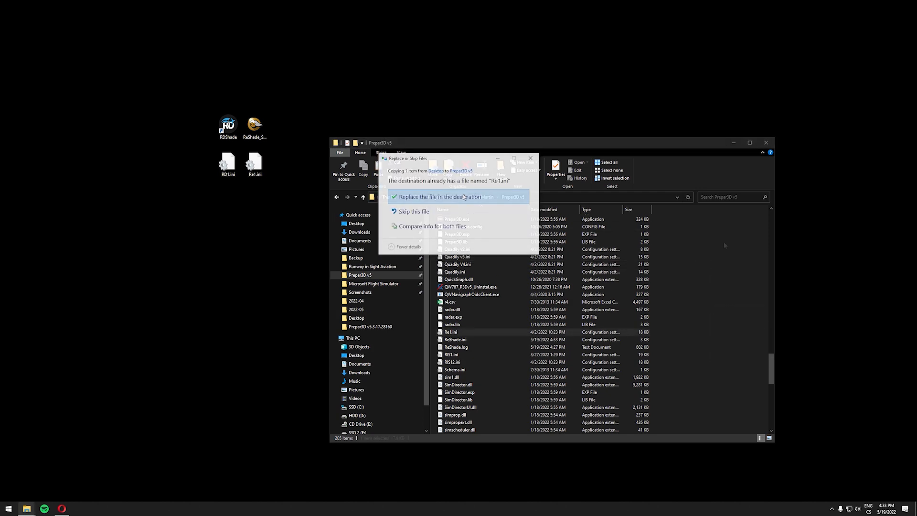
click(443, 196)
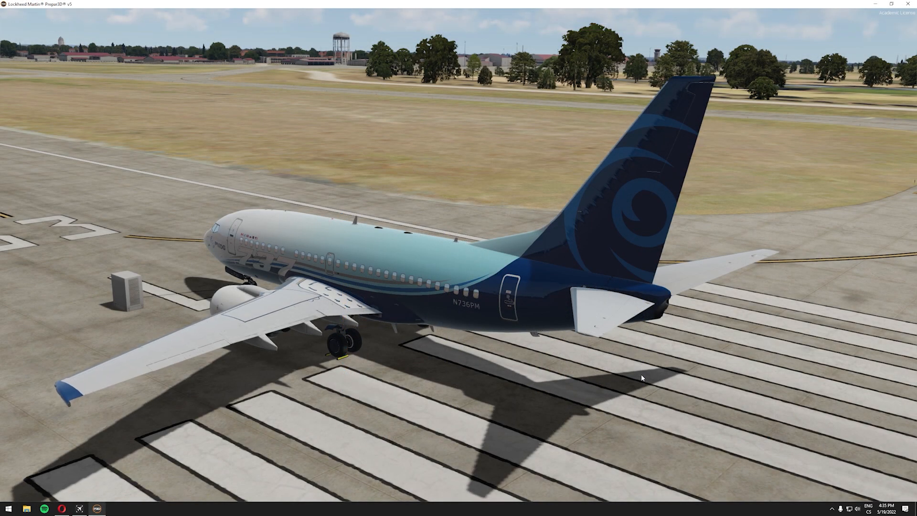
mouse_move(362, 145)
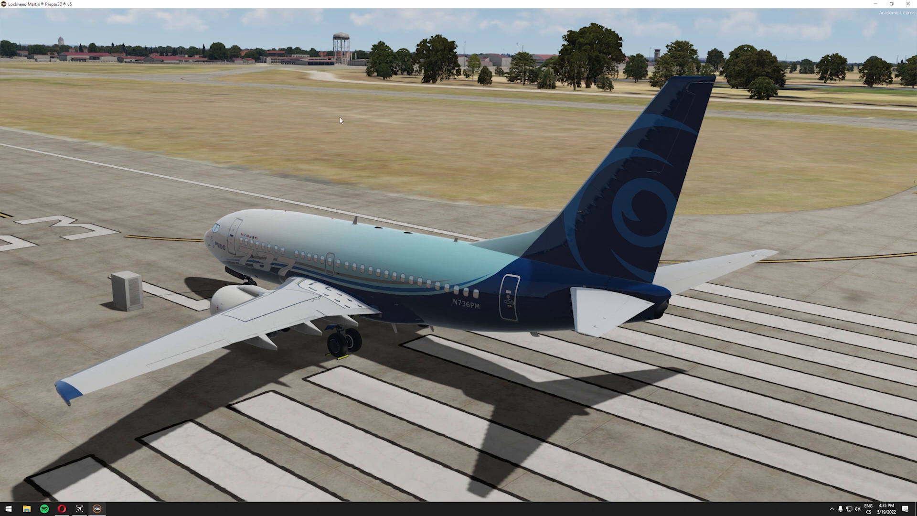
mouse_move(267, 68)
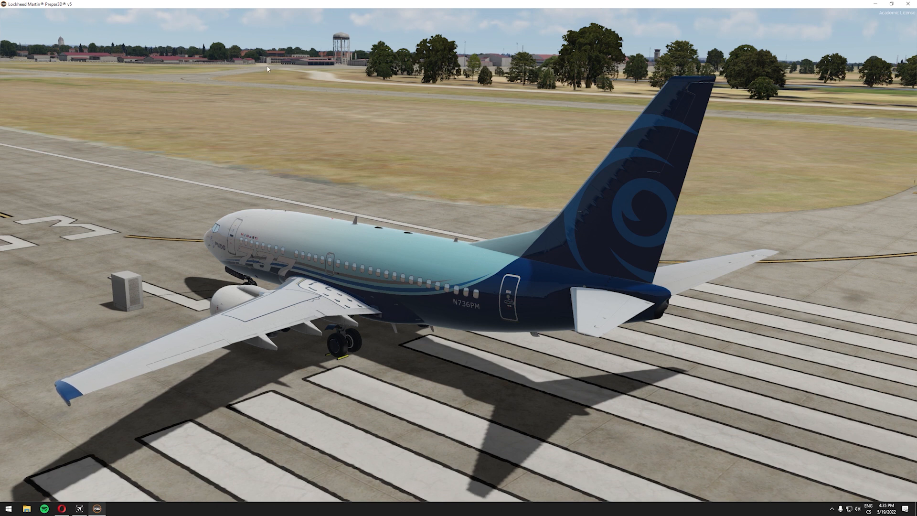
mouse_move(327, 157)
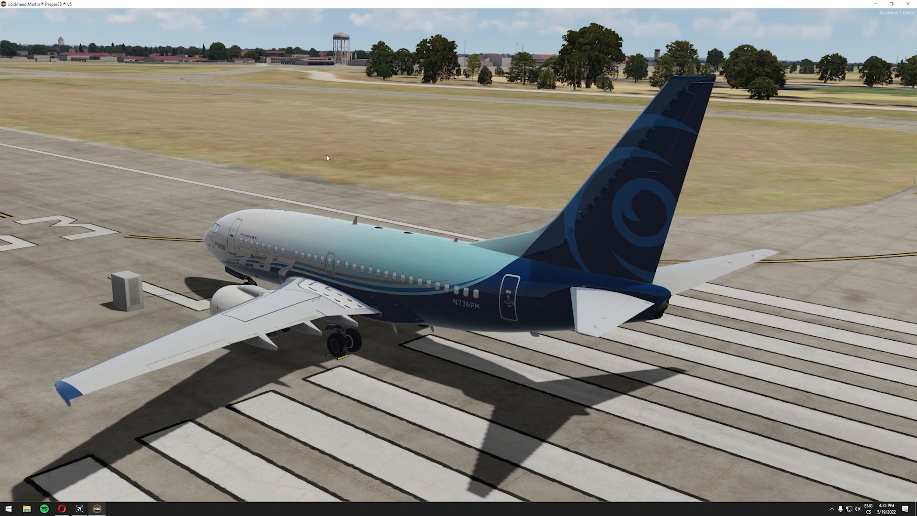
mouse_move(322, 114)
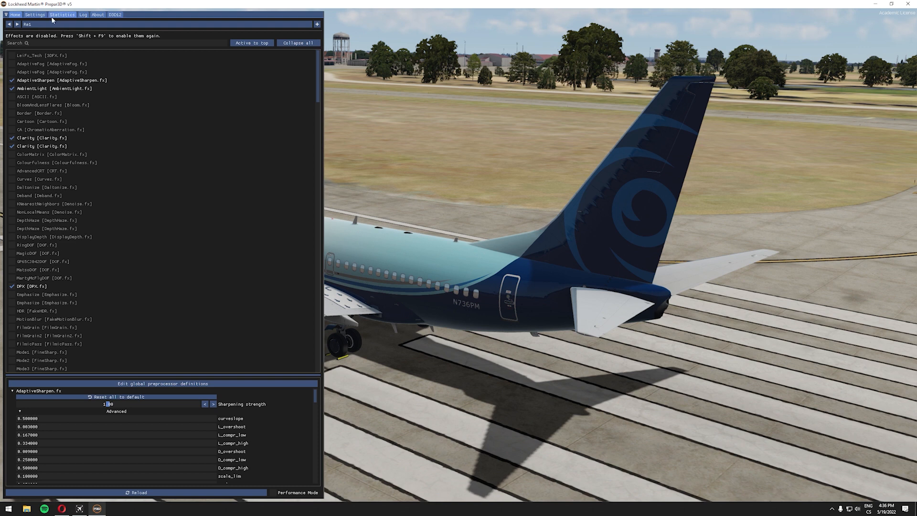
On ReShade's Settings page, assign Shift+F2 as the overlay key
click(34, 14)
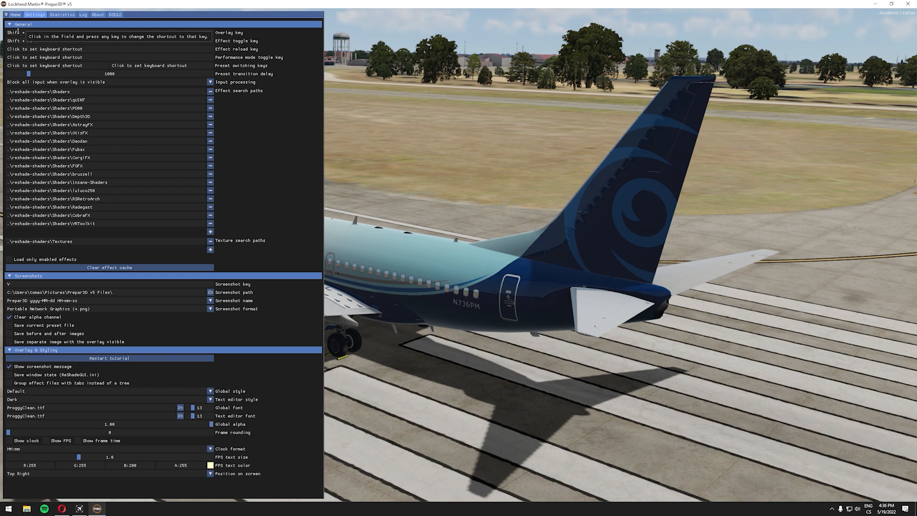
key(F2)
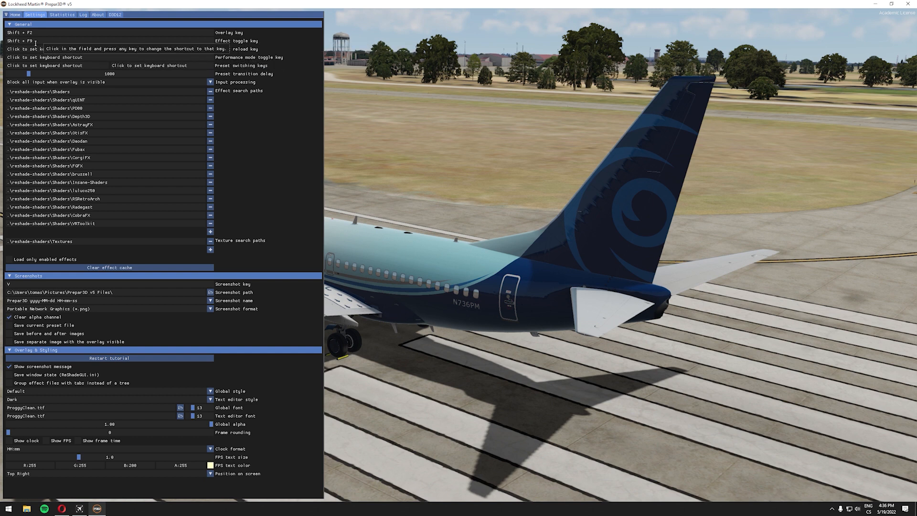
mouse_move(287, 305)
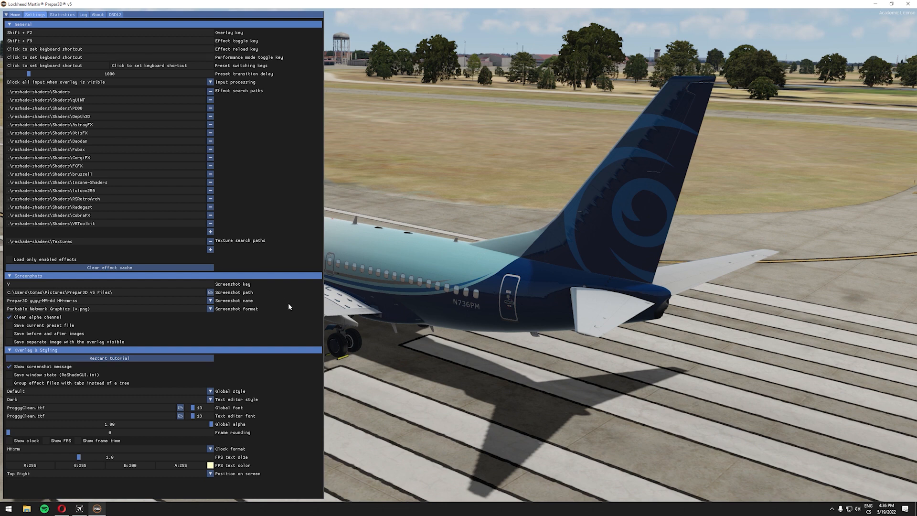
mouse_move(292, 306)
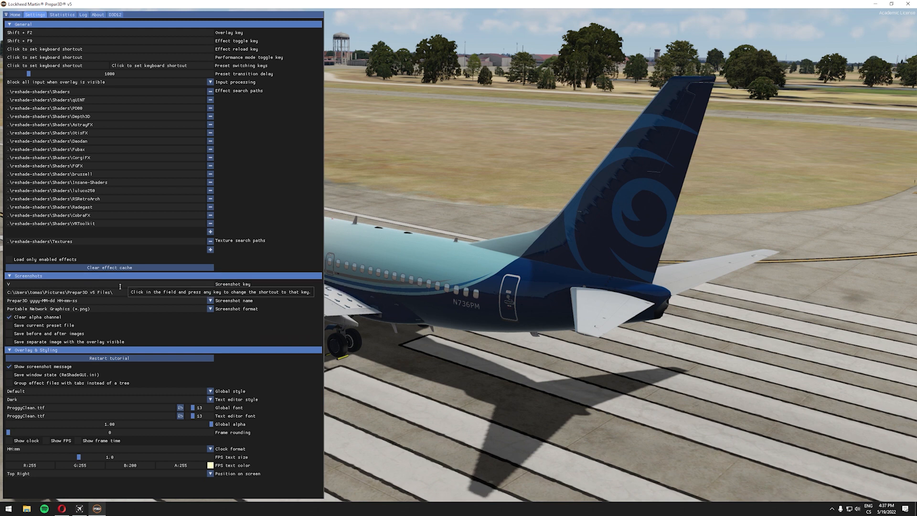
mouse_move(272, 131)
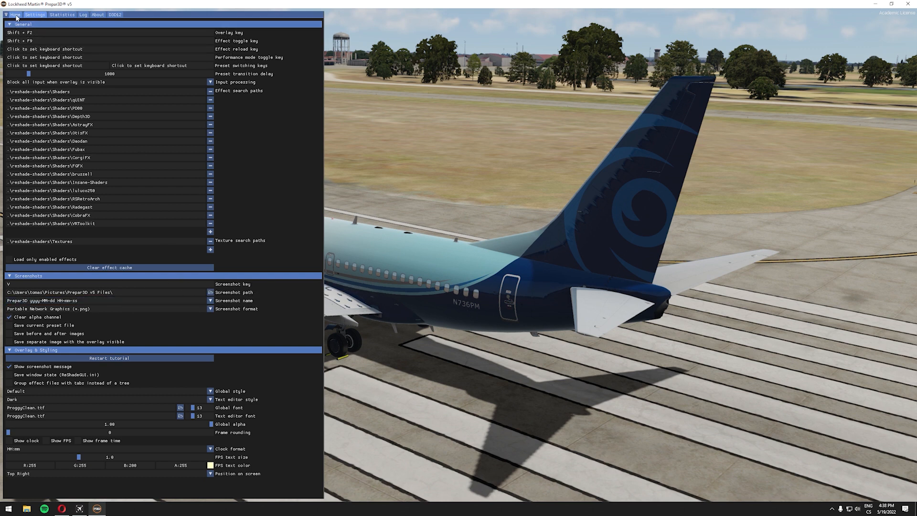
Back on the Home page, pick Re1.ini from the Prepar3D v5 folder as the active preset
click(14, 13)
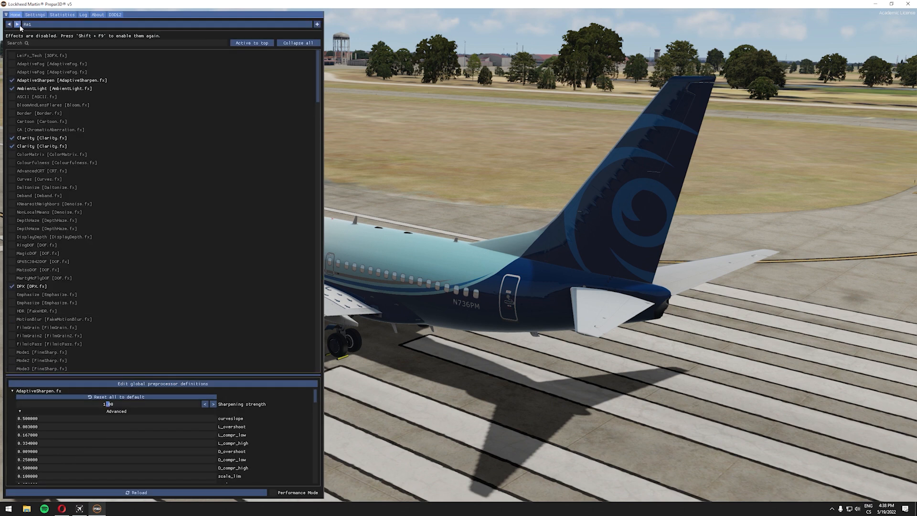
click(25, 24)
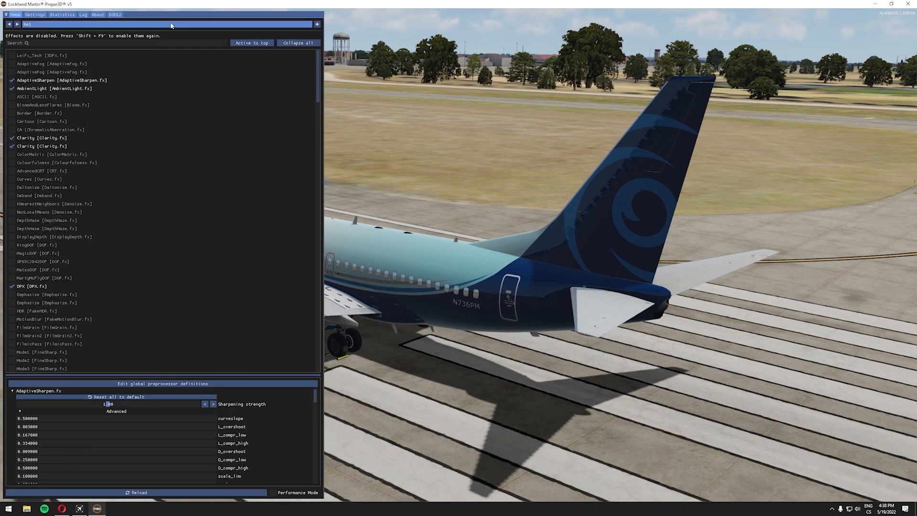
click(164, 24)
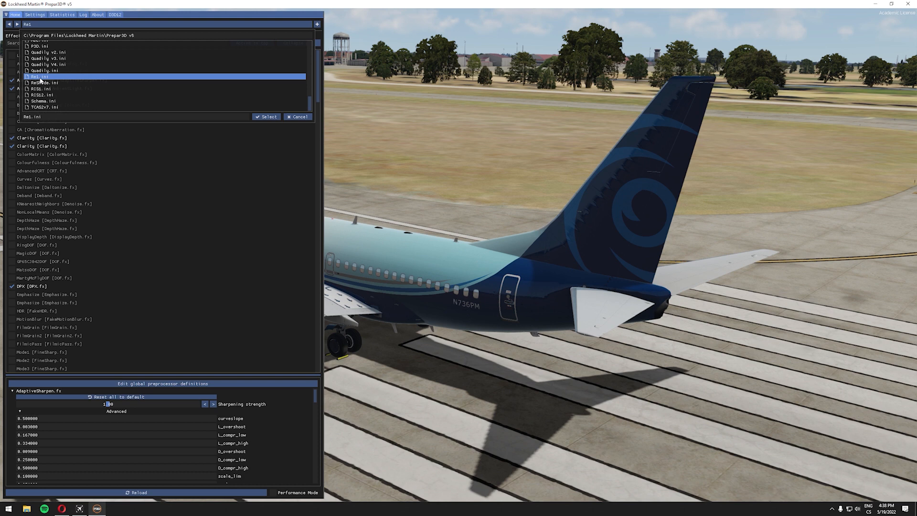
click(266, 117)
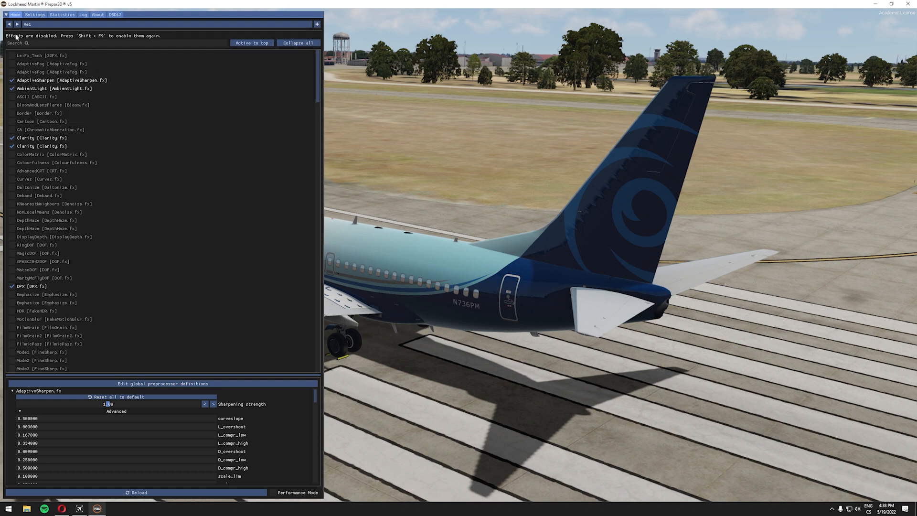
mouse_move(46, 40)
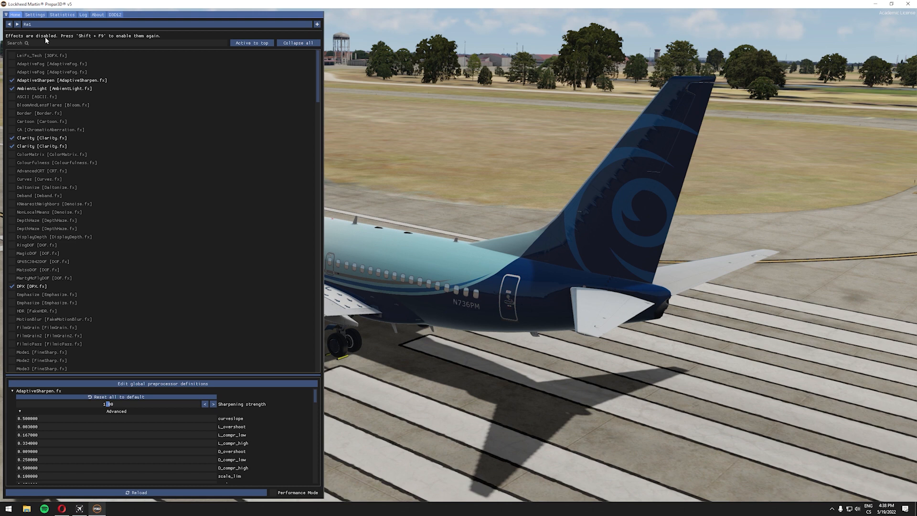
mouse_move(172, 35)
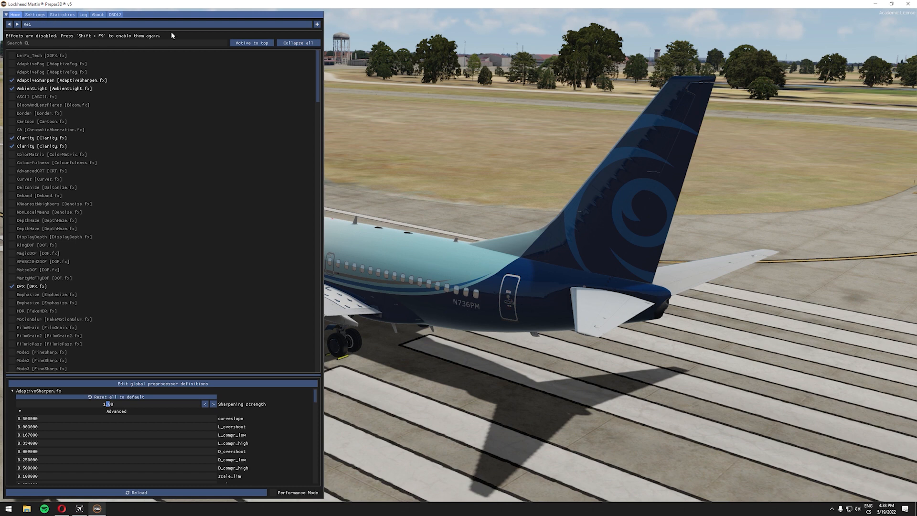